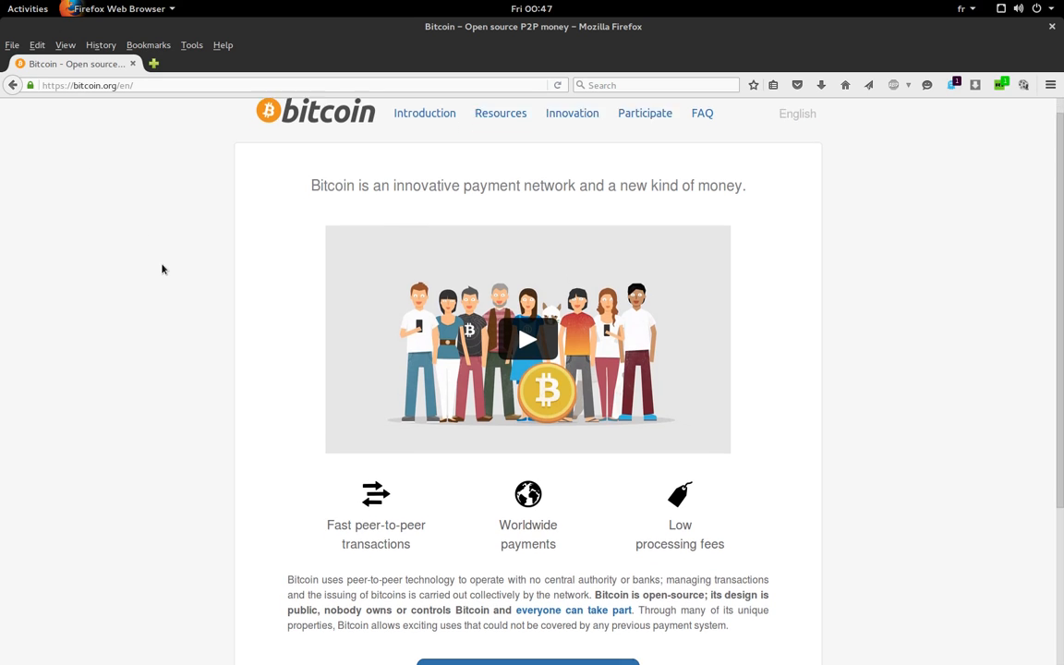
Step: Reach the bitcoin.org wallet chooser via Get started and show the Bitcoin Core detail panel
scroll(down, 3)
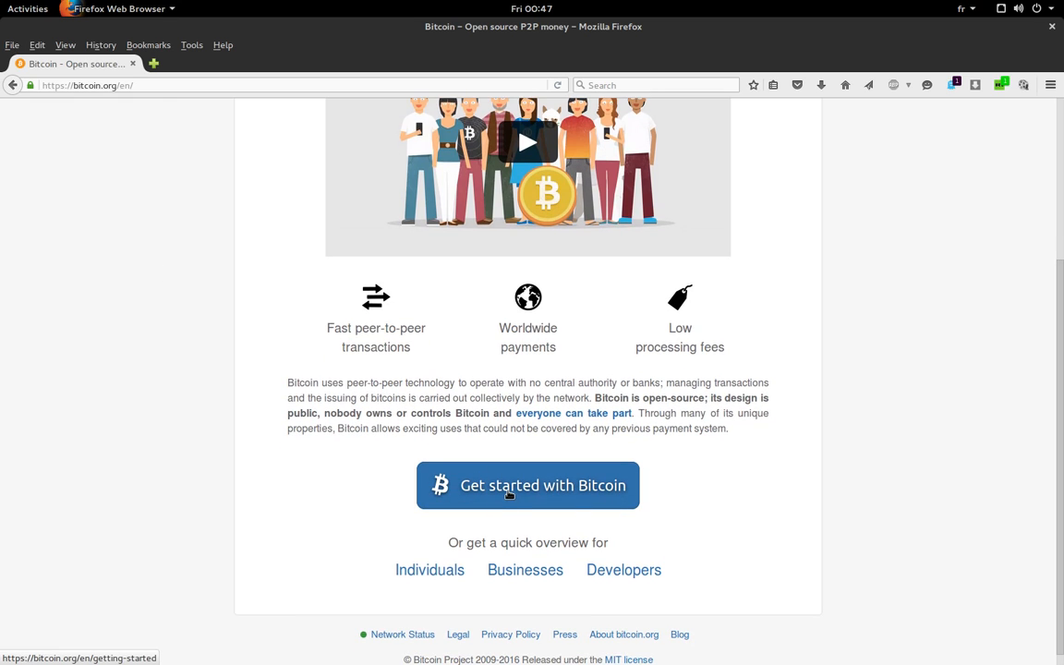
click(528, 484)
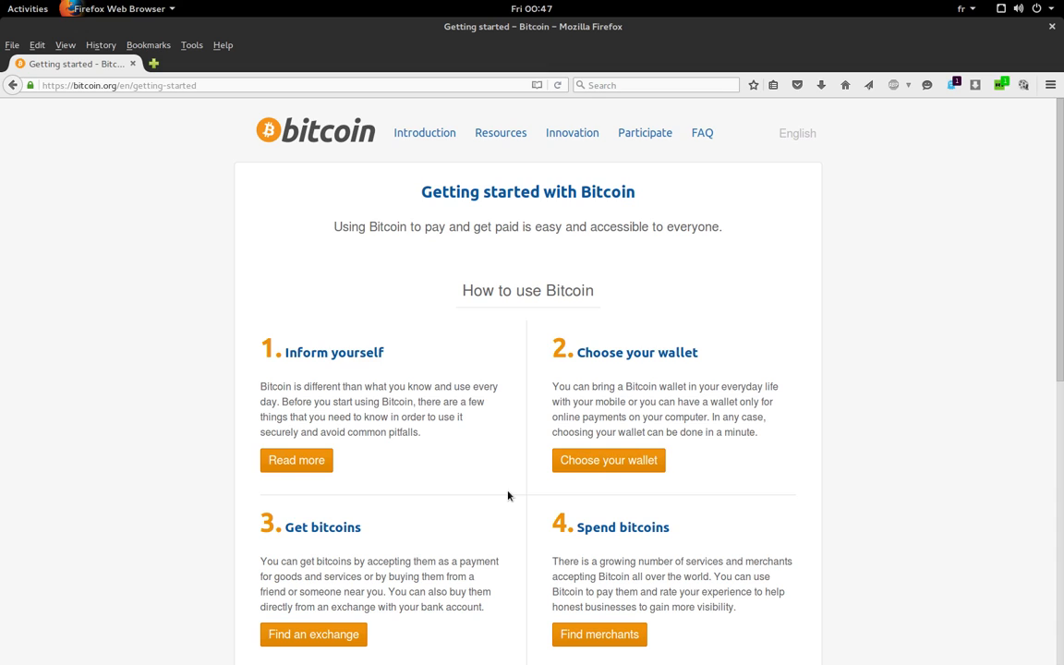
click(608, 460)
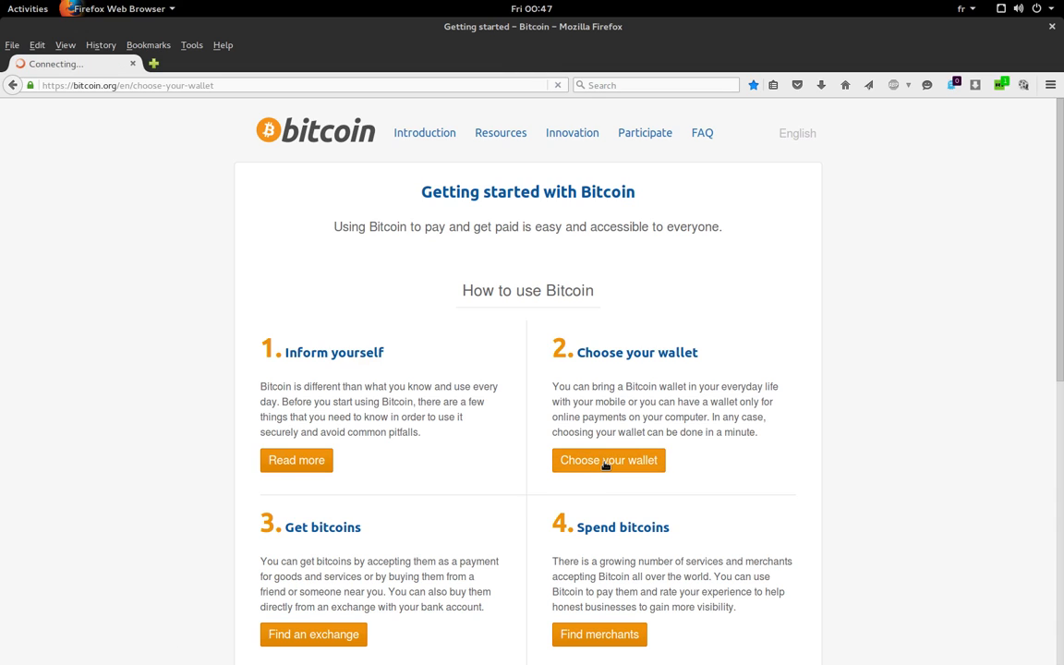
click(610, 460)
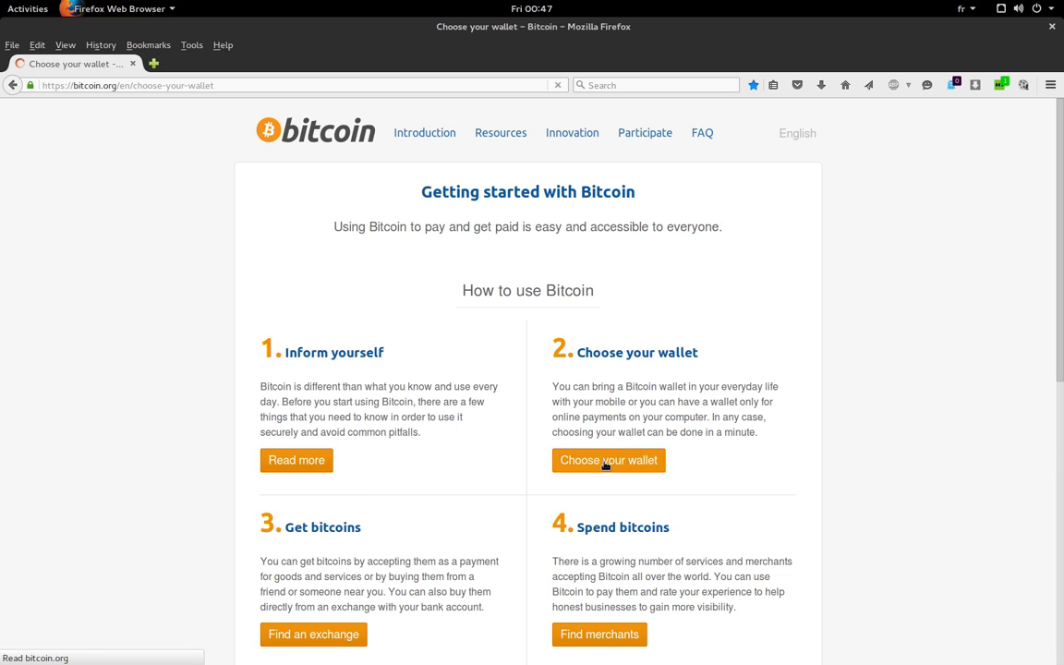
click(609, 460)
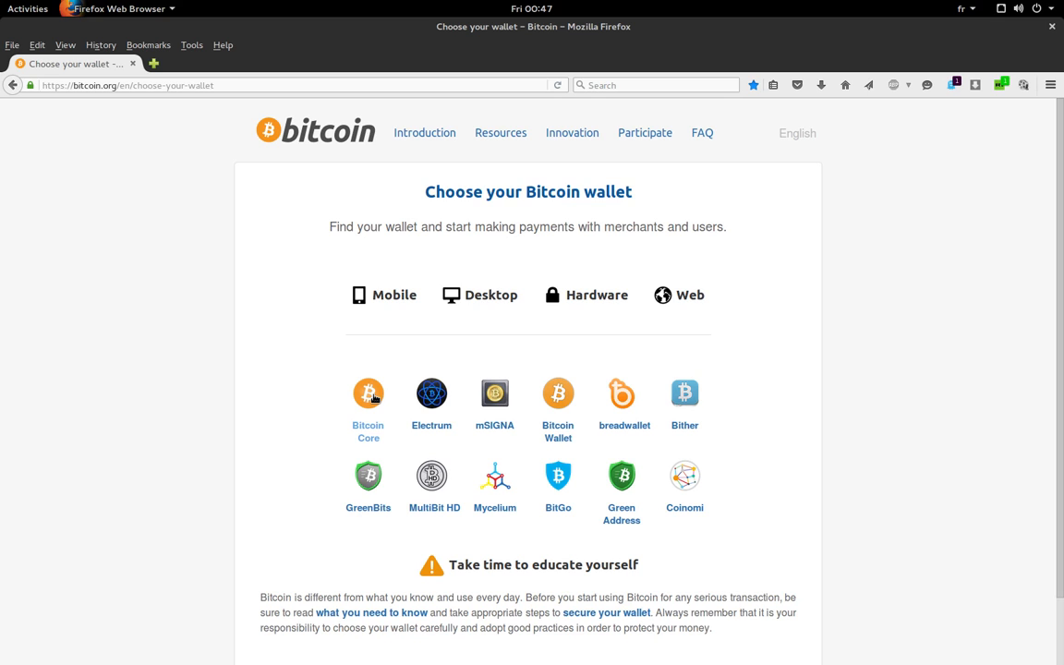
click(368, 393)
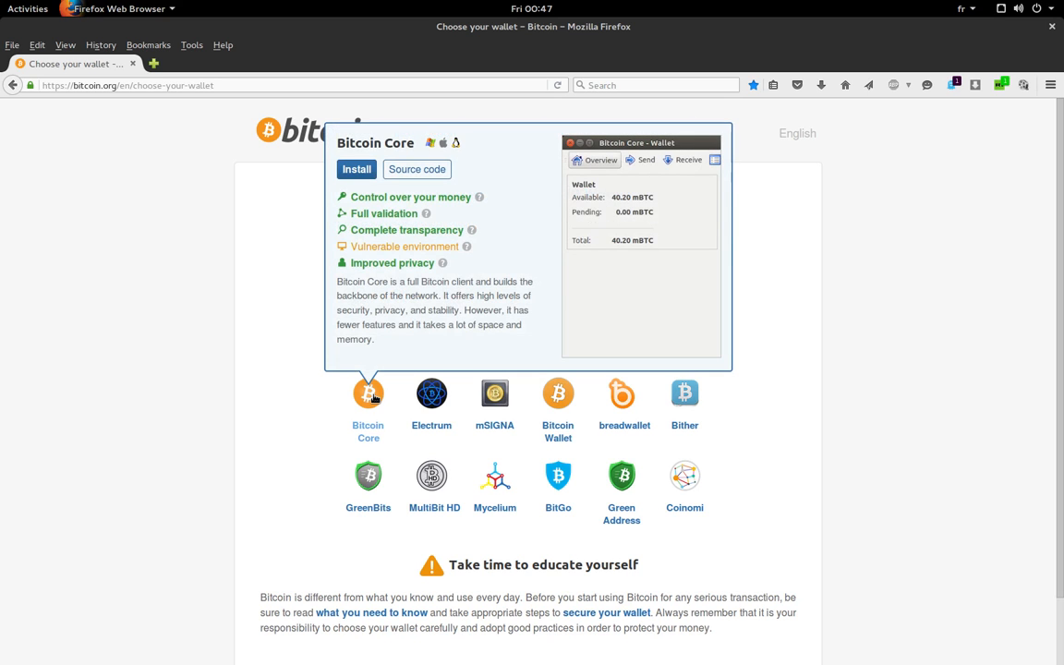
Step: Go to the Bitcoin Core 0.12.0 download page and review the Linux packages
click(356, 170)
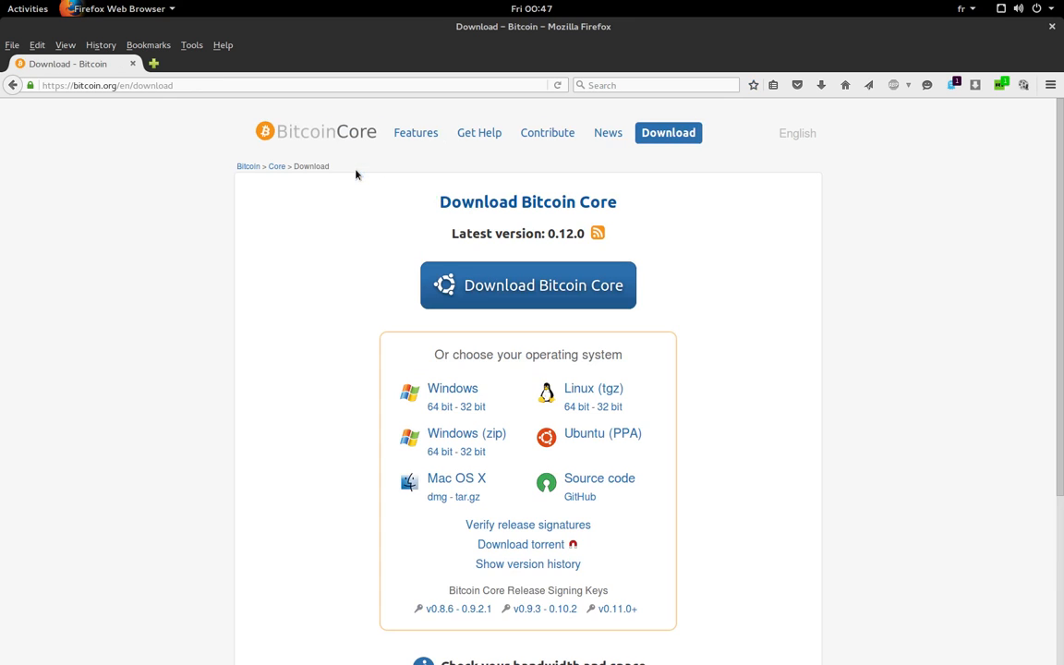
scroll(down, 3)
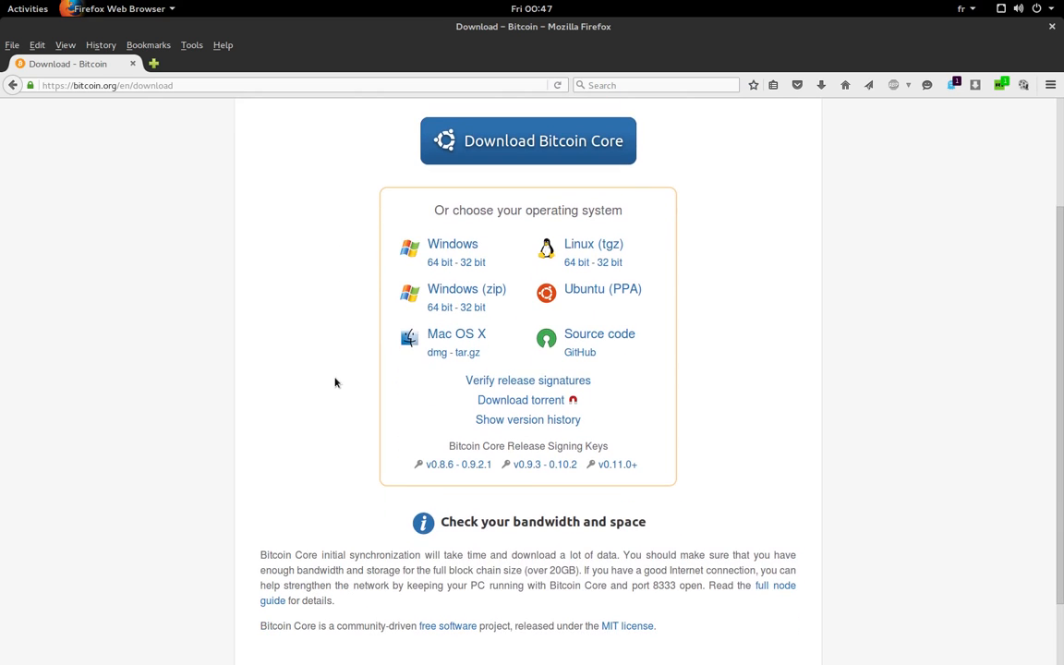
mouse_move(584, 388)
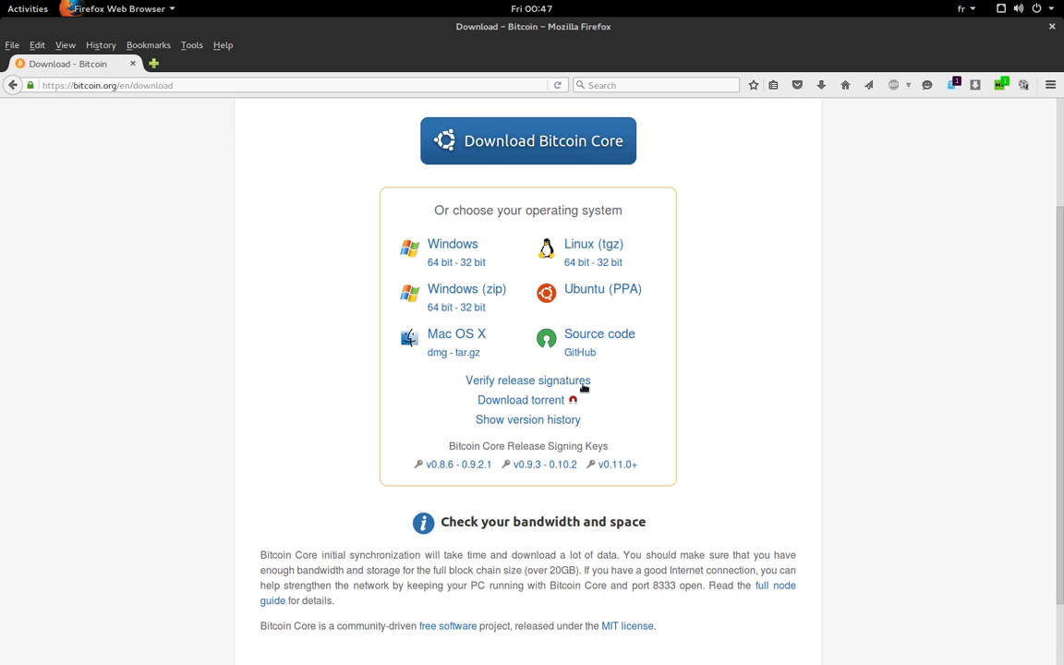
mouse_move(621, 386)
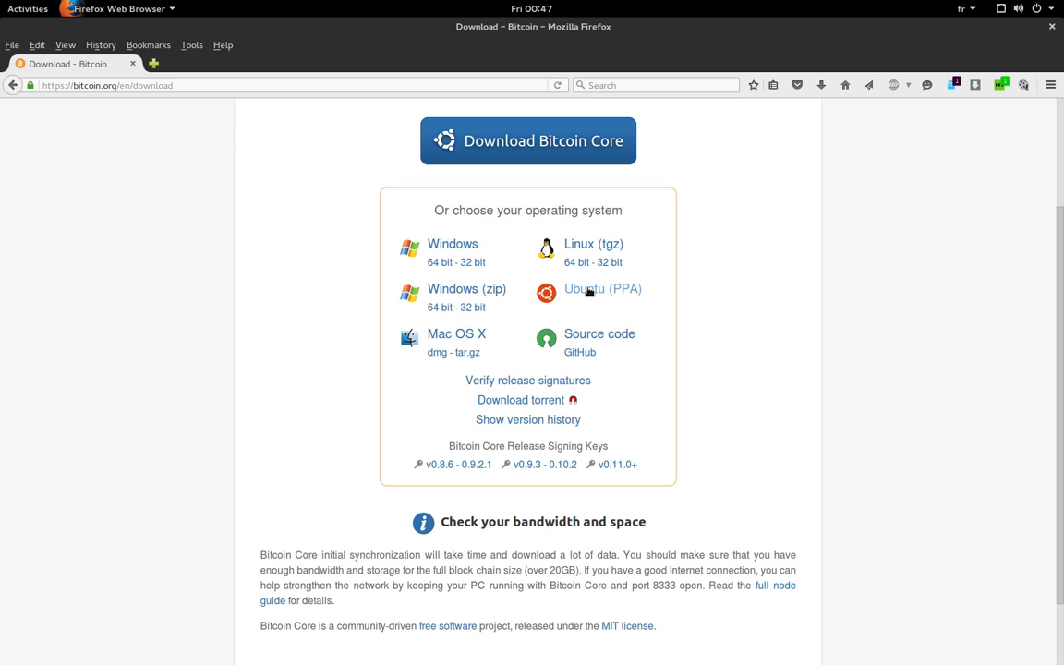
mouse_move(602, 288)
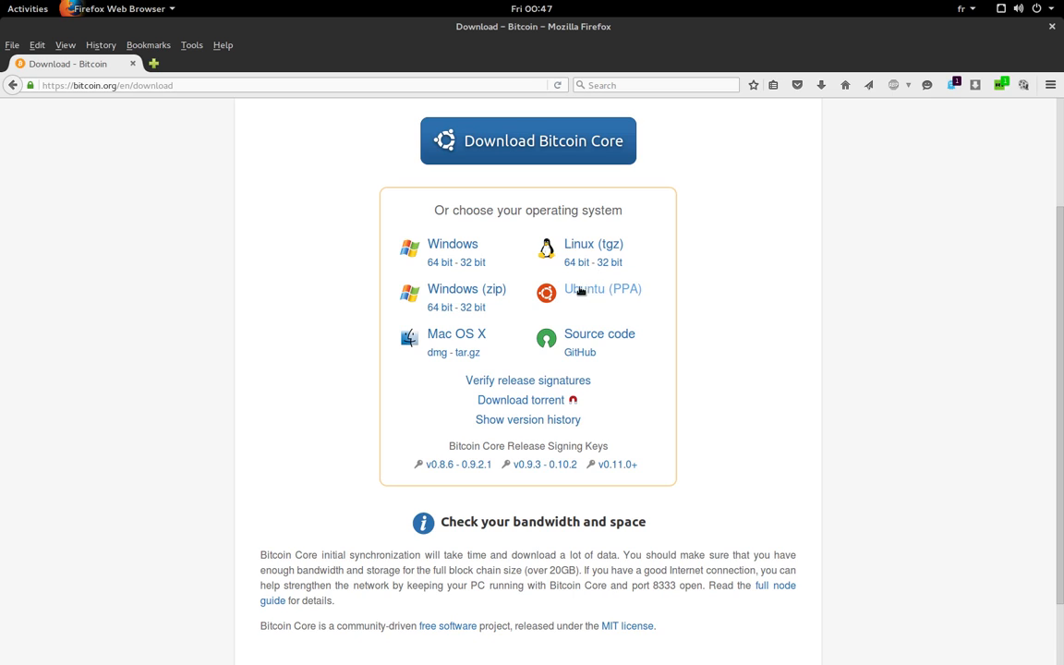
mouse_move(602, 288)
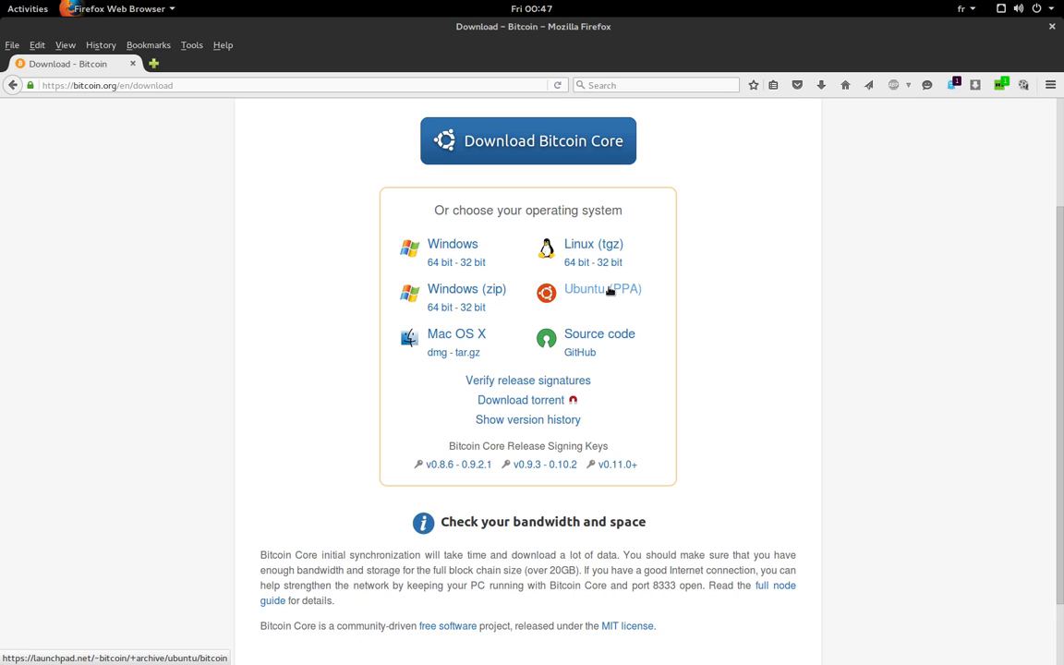
mouse_move(593, 244)
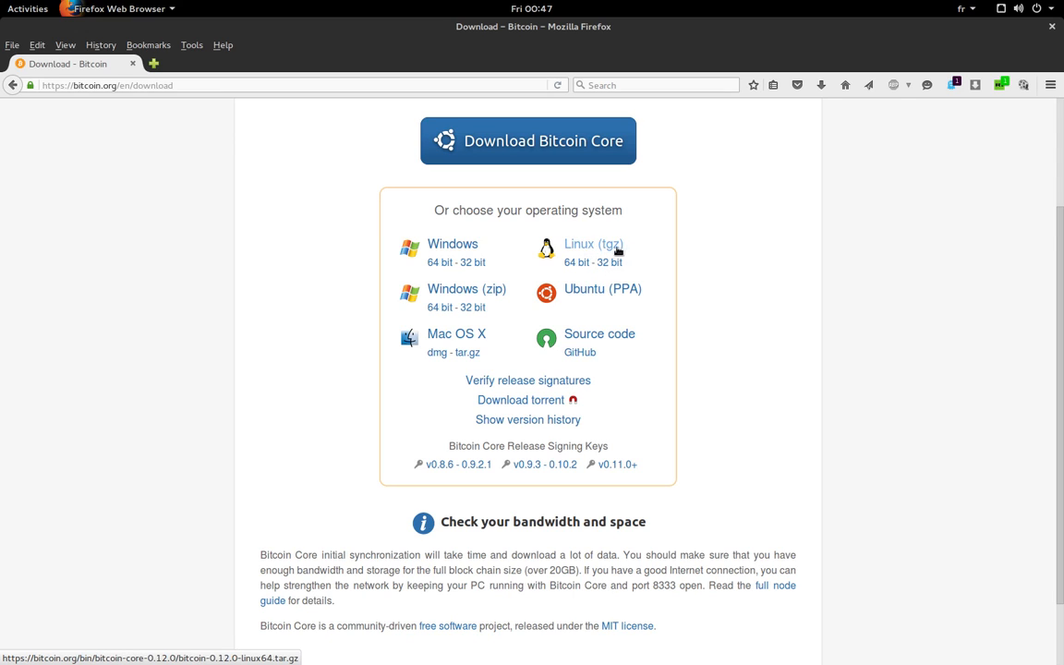
mouse_move(608, 265)
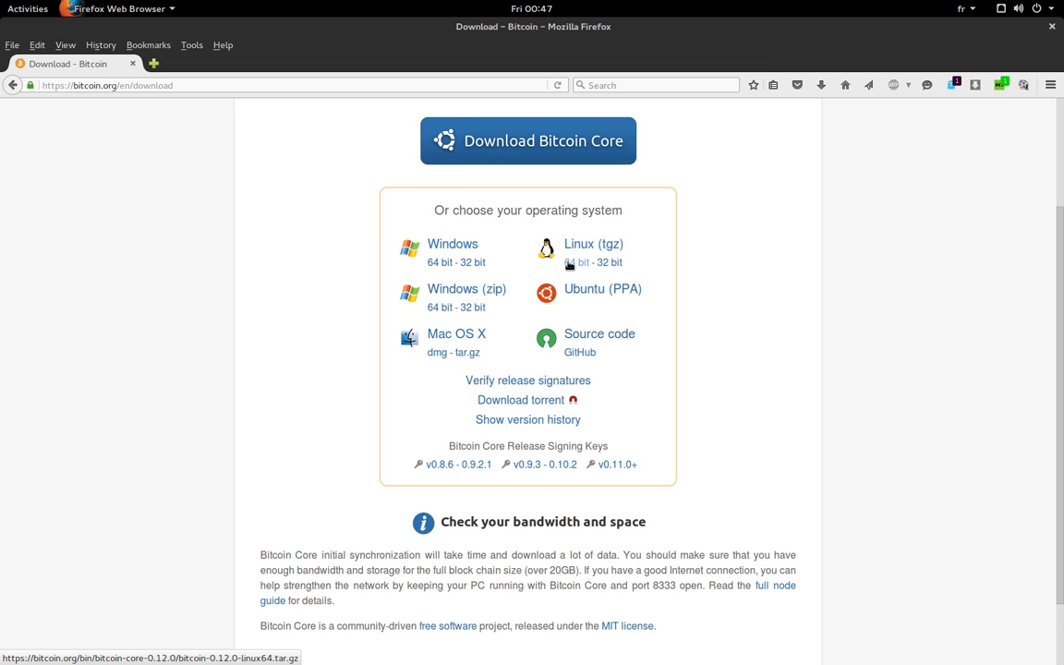
mouse_move(916, 201)
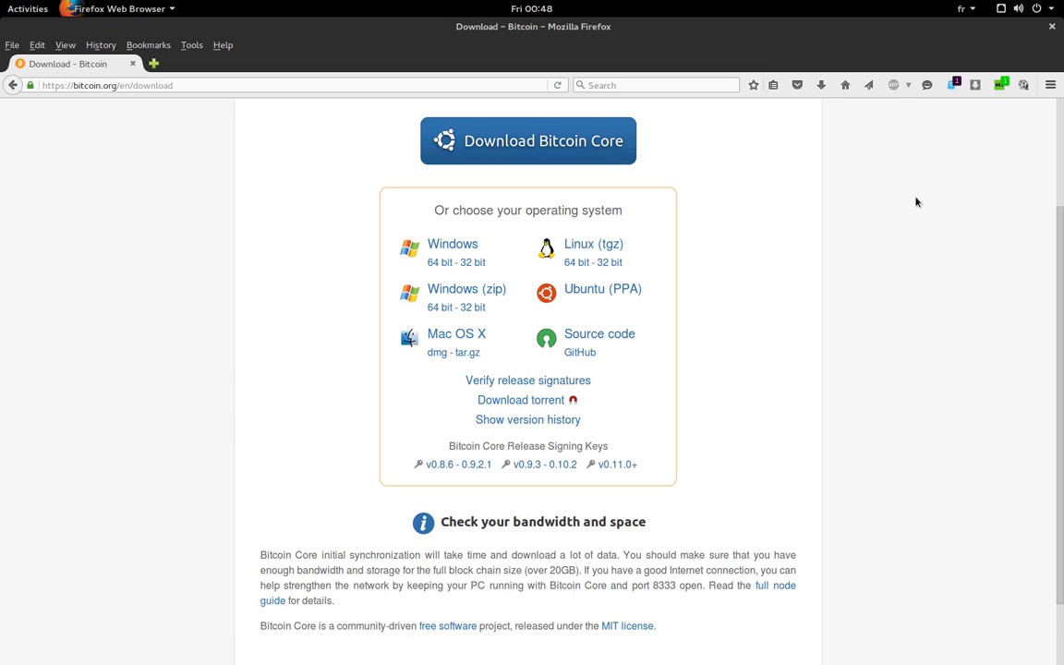
mouse_move(1057, 27)
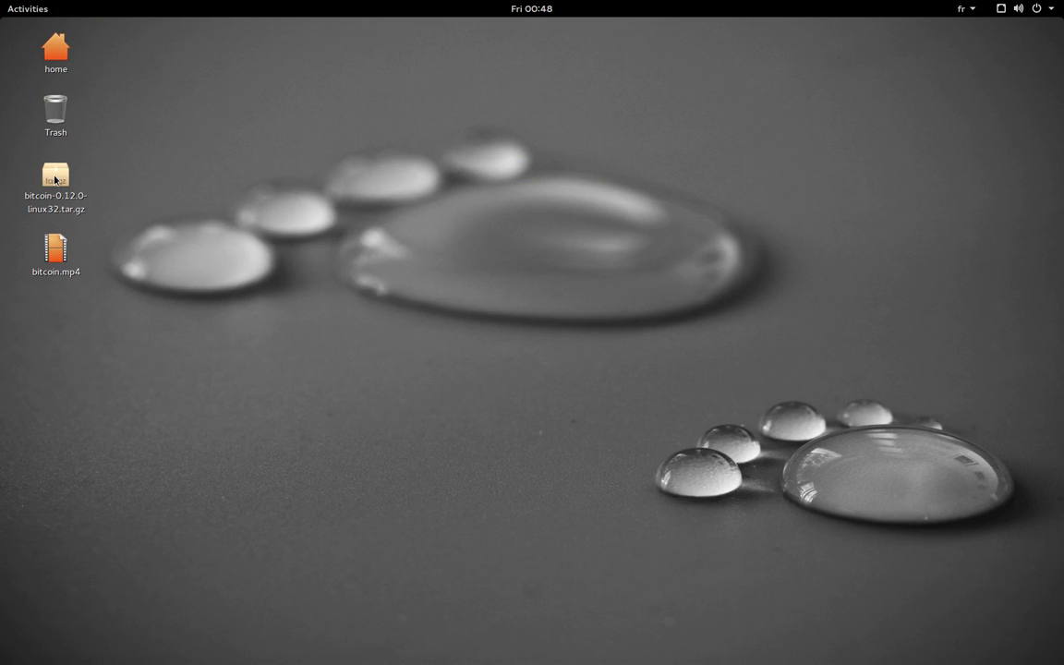
Step: Extract bitcoin-0.12.0-linux32.tar.gz on the desktop into a bitcoin-0.12.0 folder
right_click(55, 181)
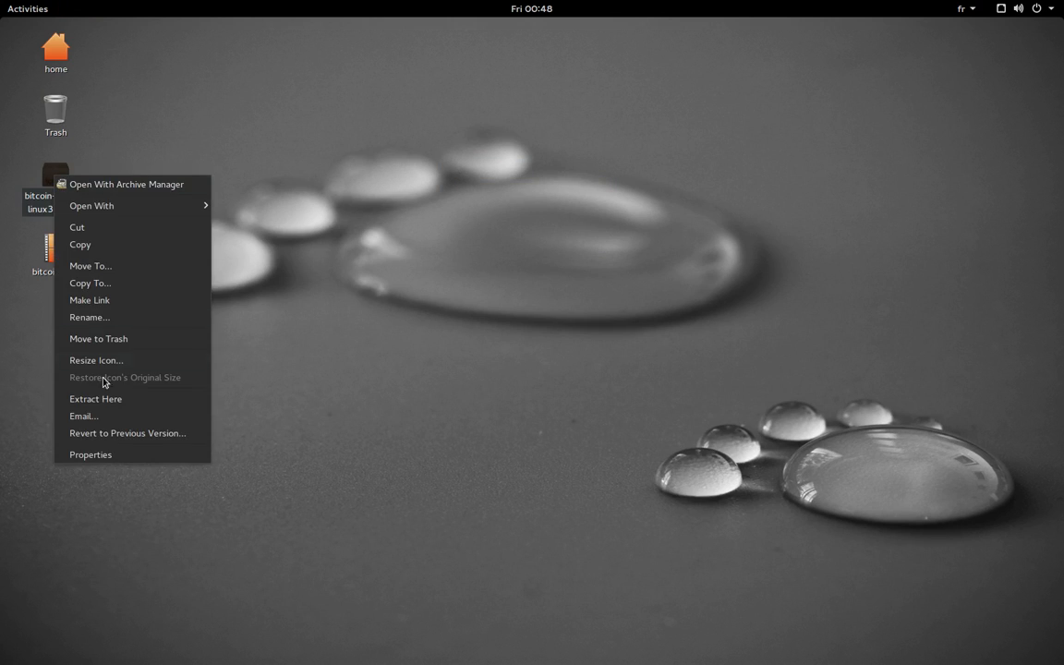
click(96, 399)
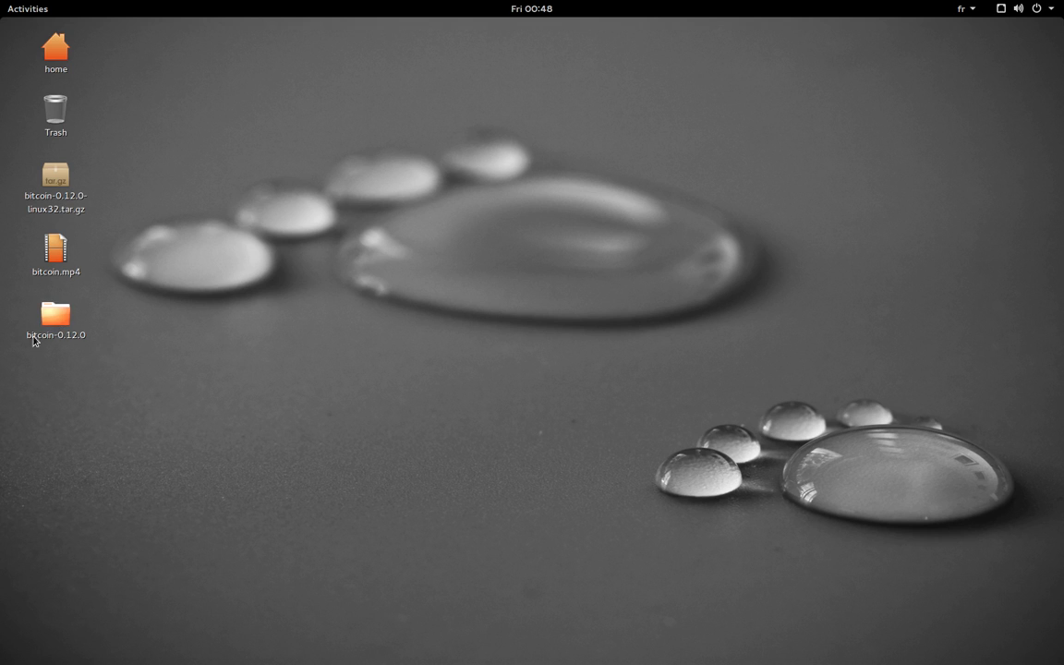
mouse_move(59, 317)
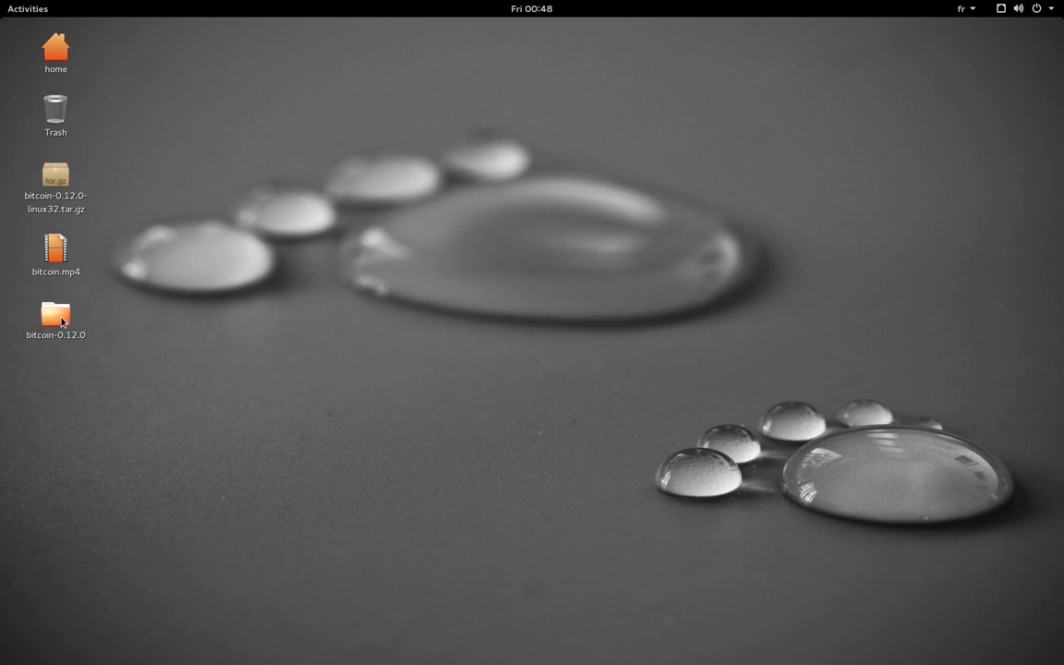
Step: Browse into bitcoin-0.12.0/bin to take out bitcoin-qt, then close the Files window
double_click(55, 314)
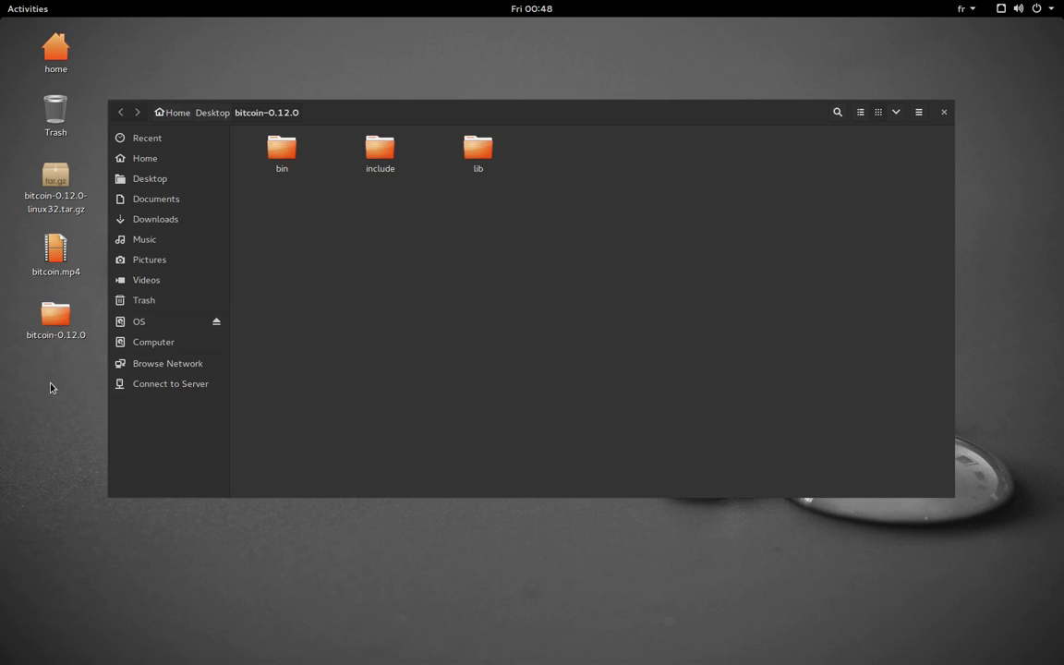
mouse_move(529, 155)
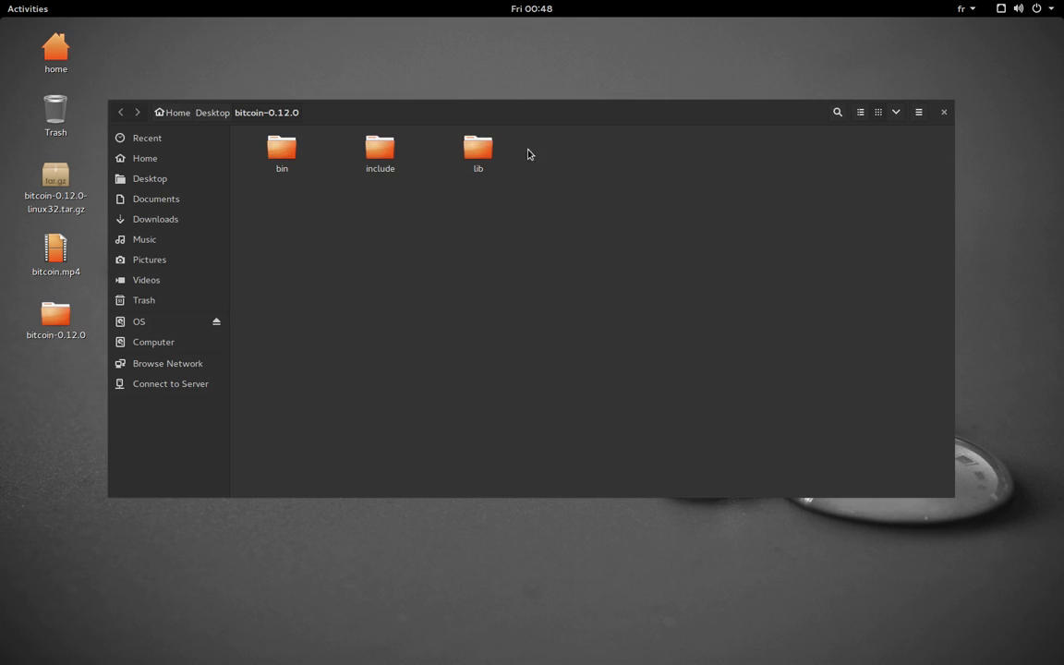
double_click(280, 148)
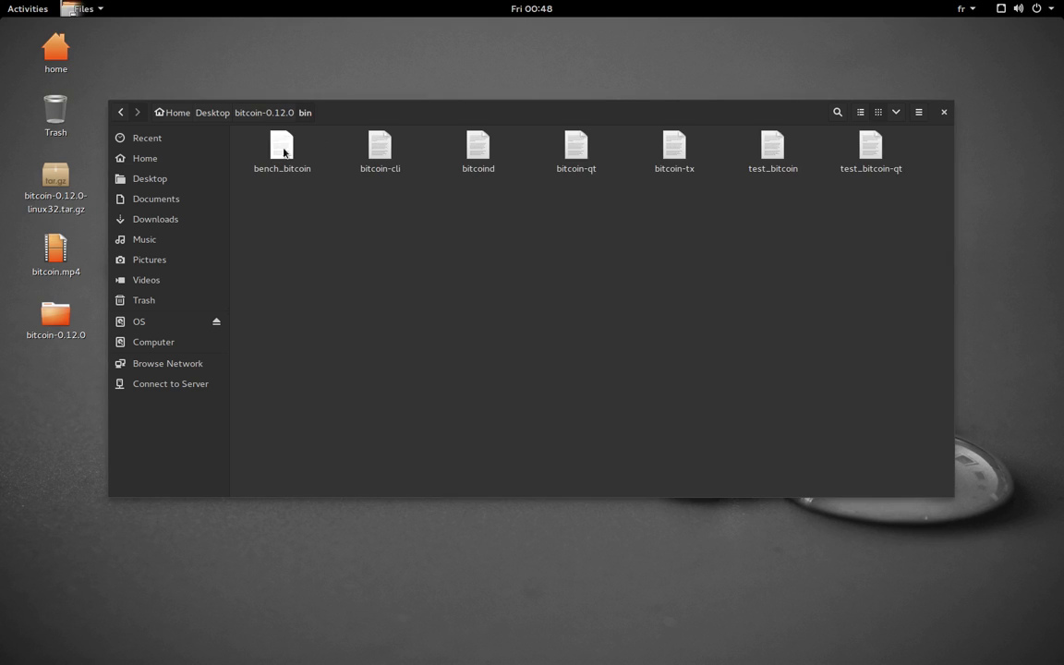
mouse_move(477, 281)
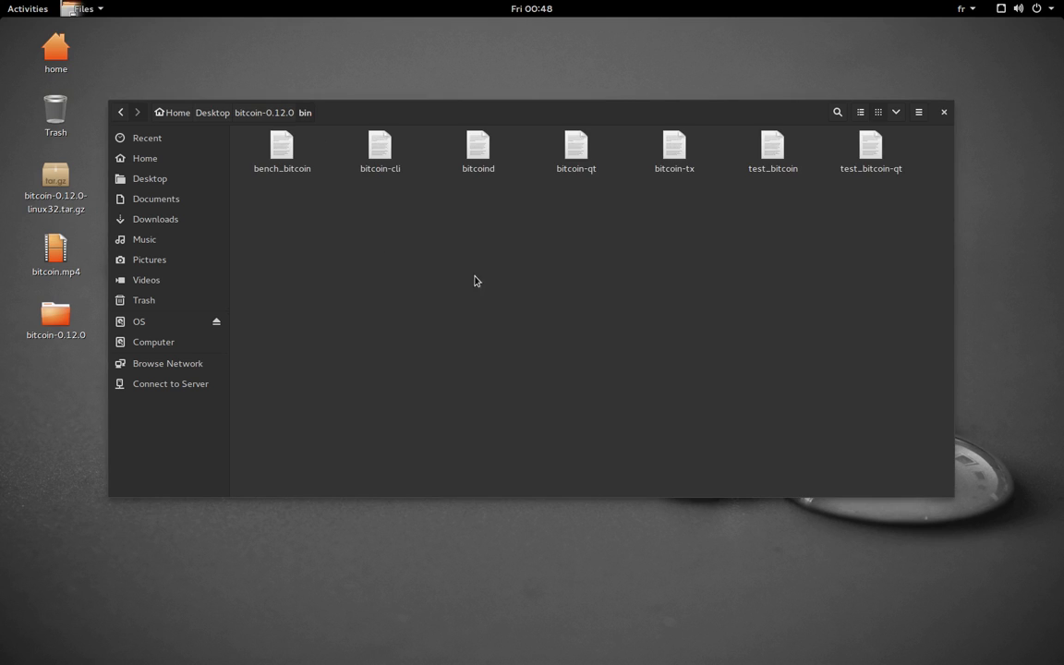
mouse_move(577, 146)
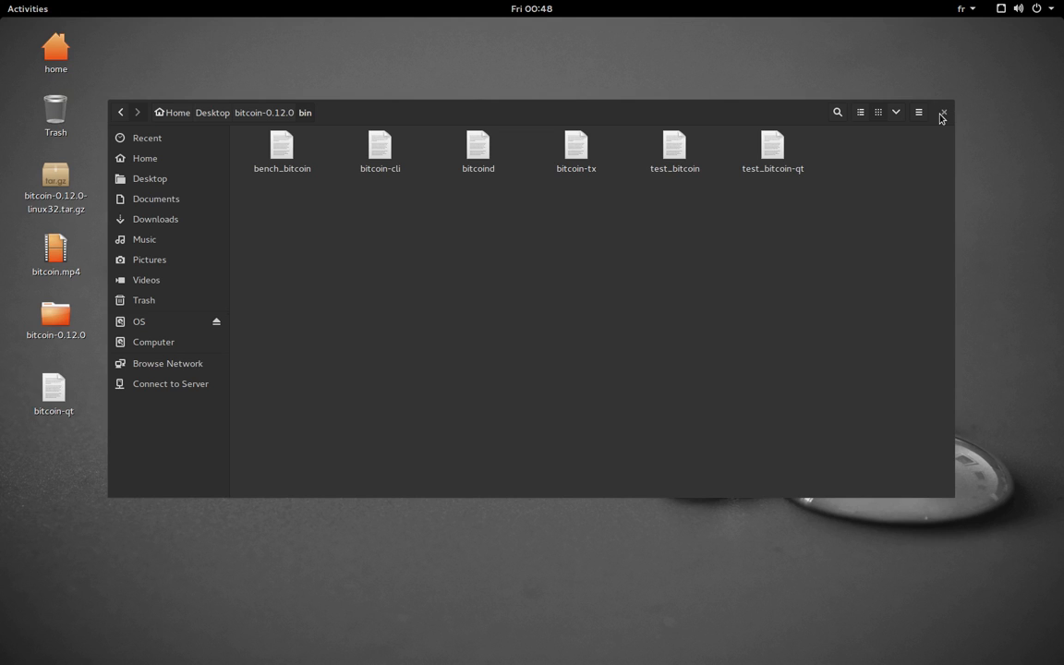
click(942, 112)
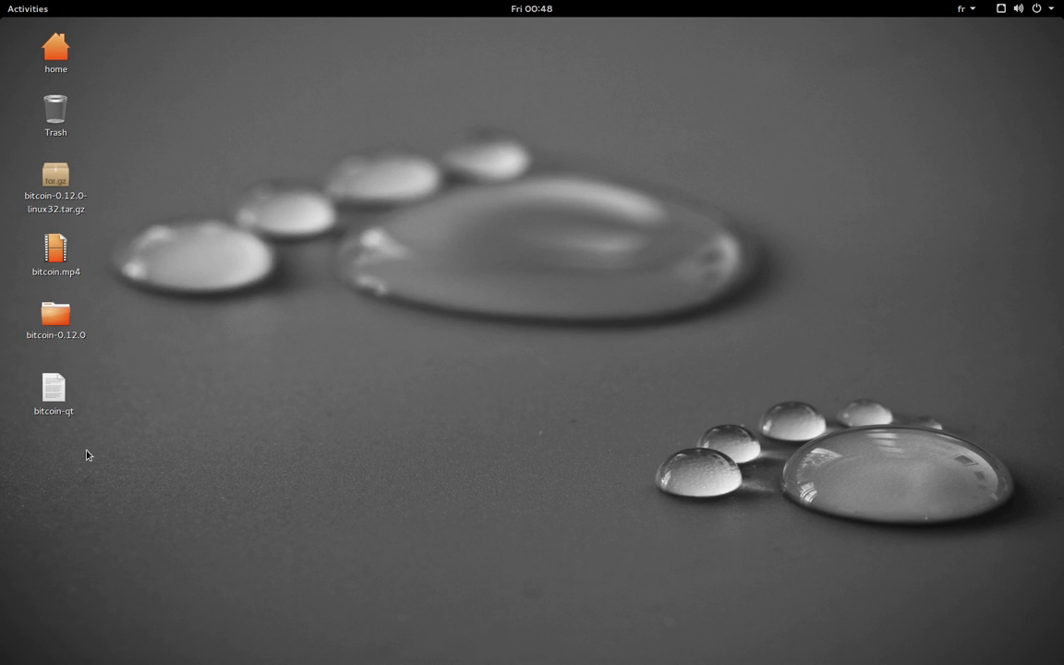
Step: Create a new 'bitcoin' folder on the desktop and move bitcoin-qt into it
right_click(88, 454)
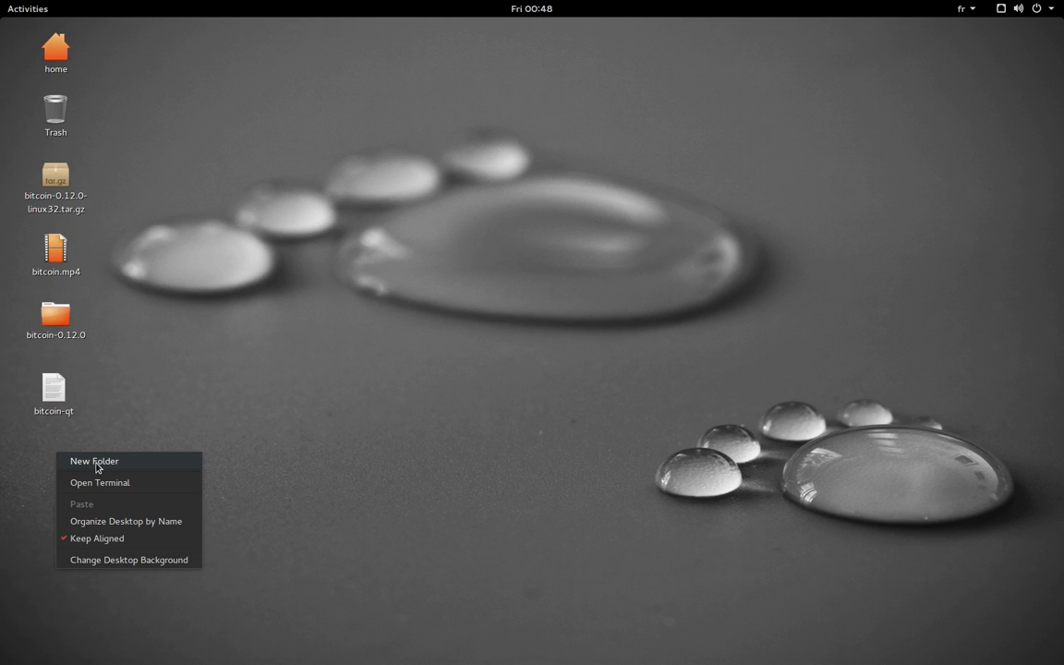
click(94, 462)
text(bitcoin)
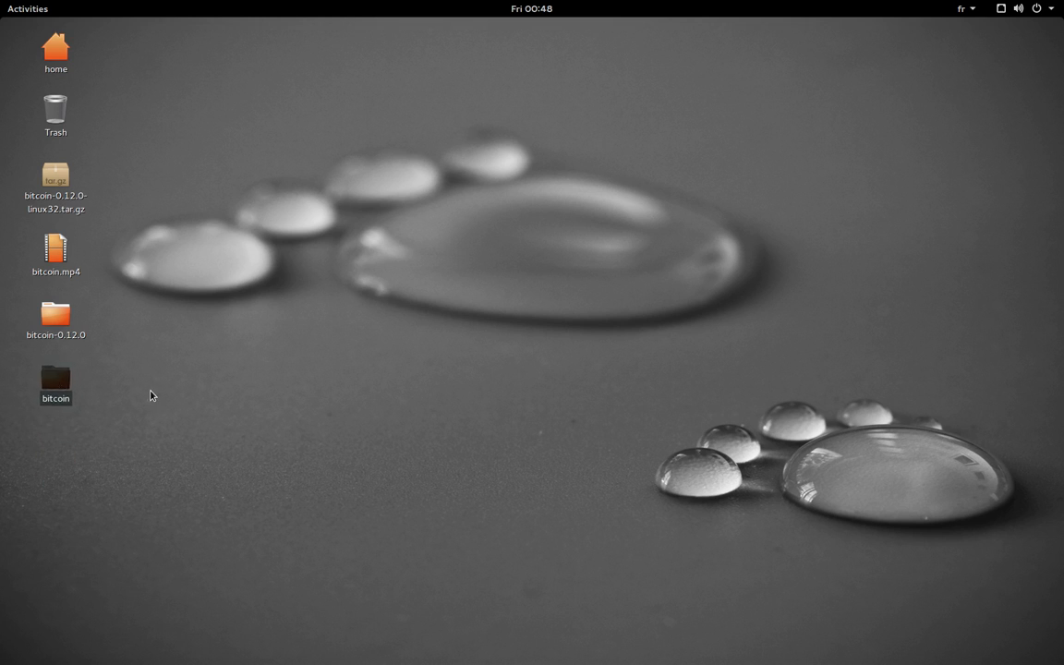
click(56, 382)
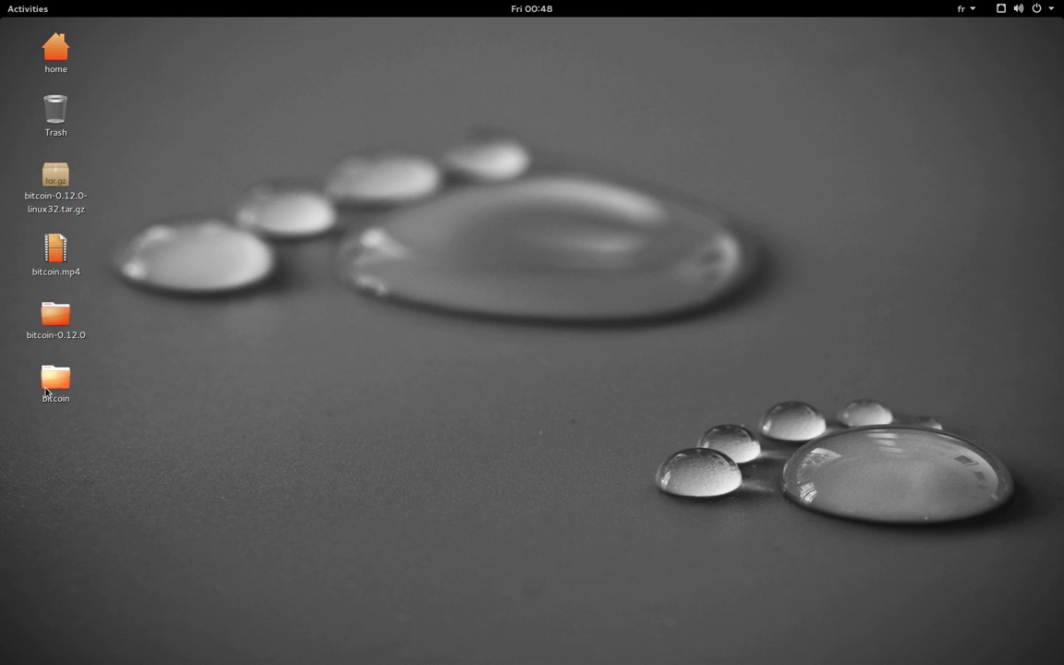
drag(56, 378, 44, 52)
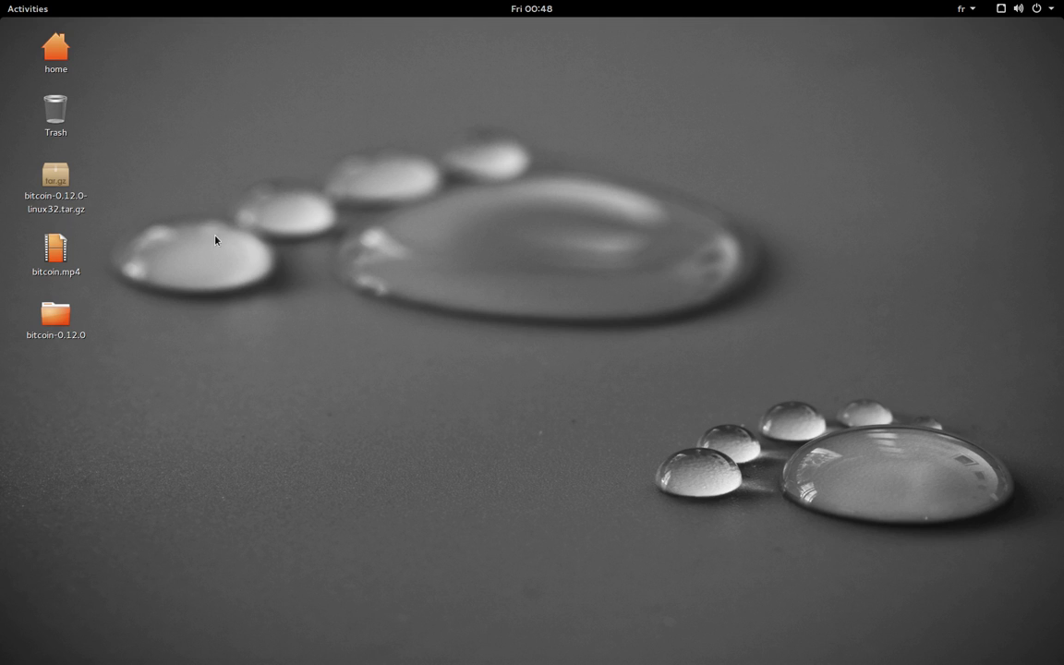
mouse_move(220, 238)
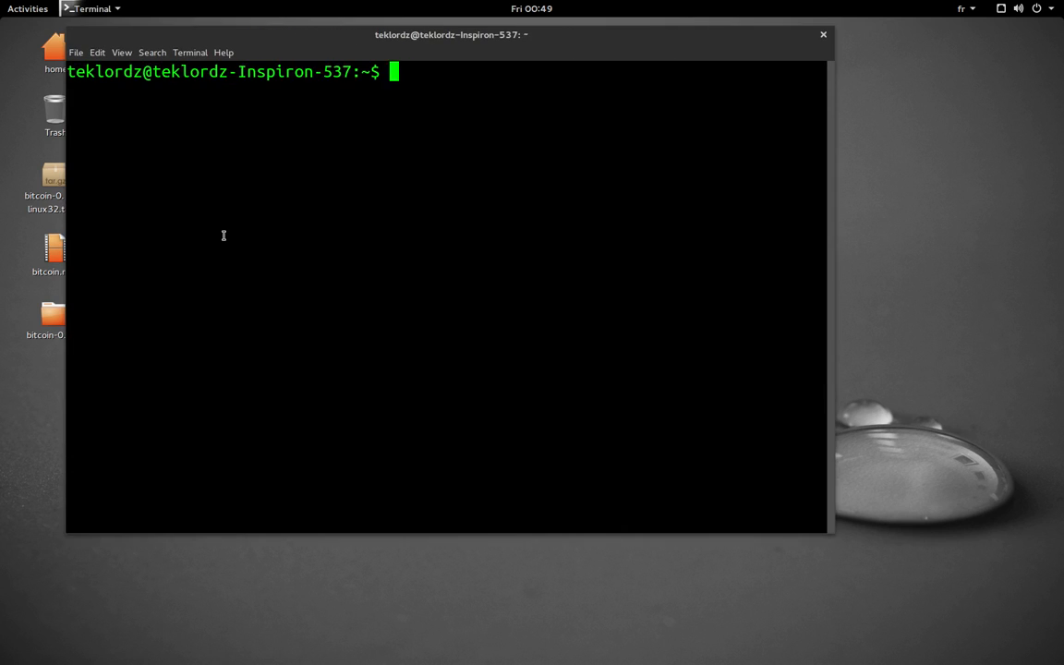
Step: In the terminal, cd into the bitcoin folder and list it, showing bitcoin-qt
drag(451, 33, 480, 52)
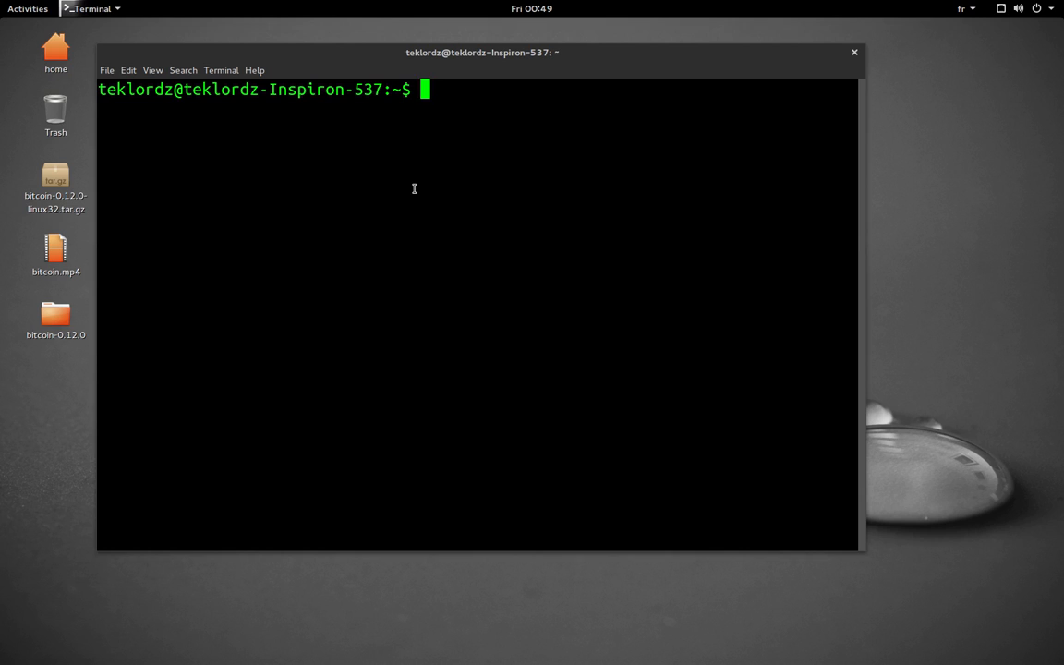
text(cd)
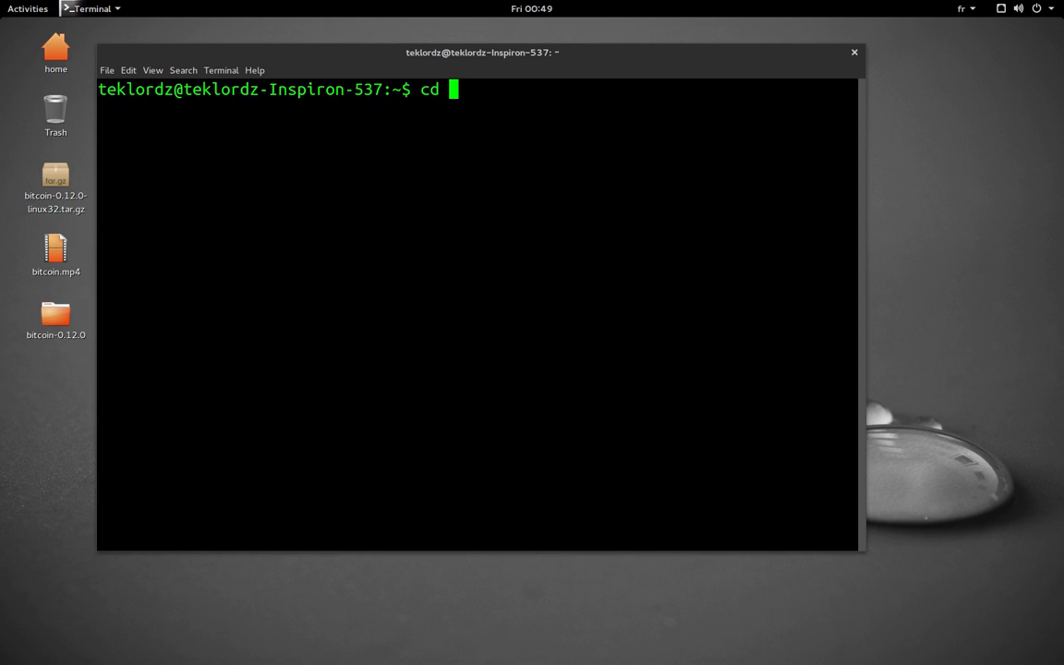
key(Return)
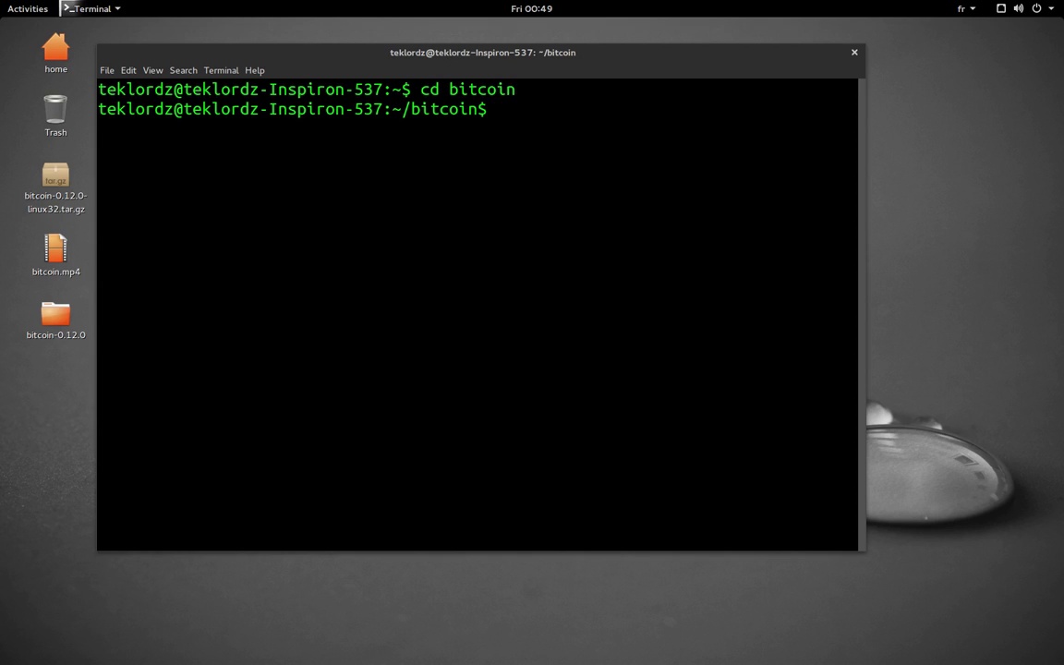
text(ls)
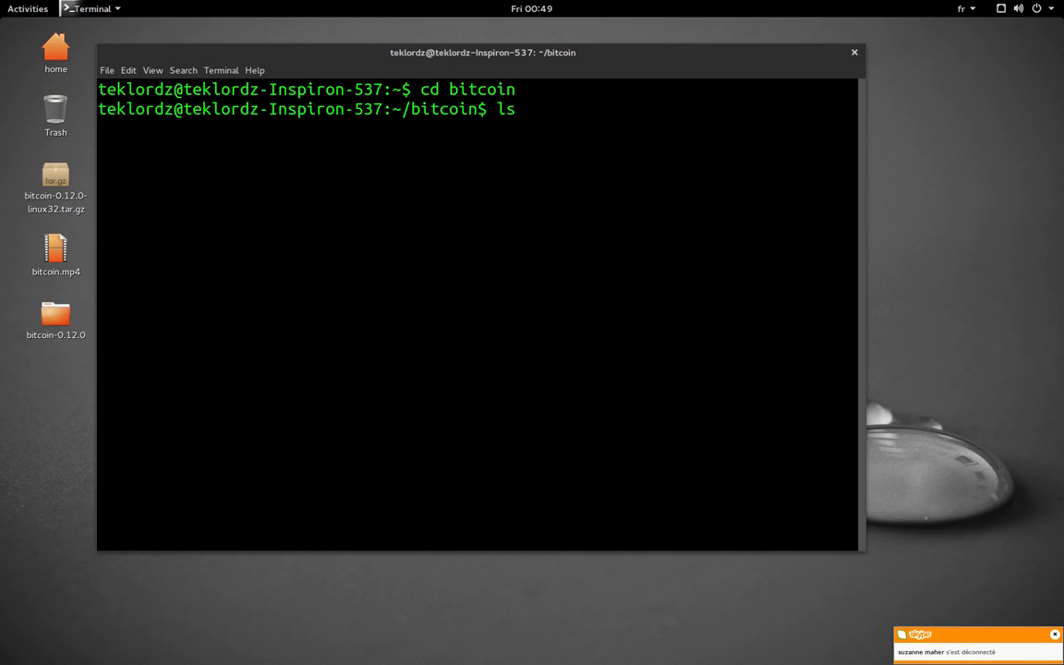
key(Return)
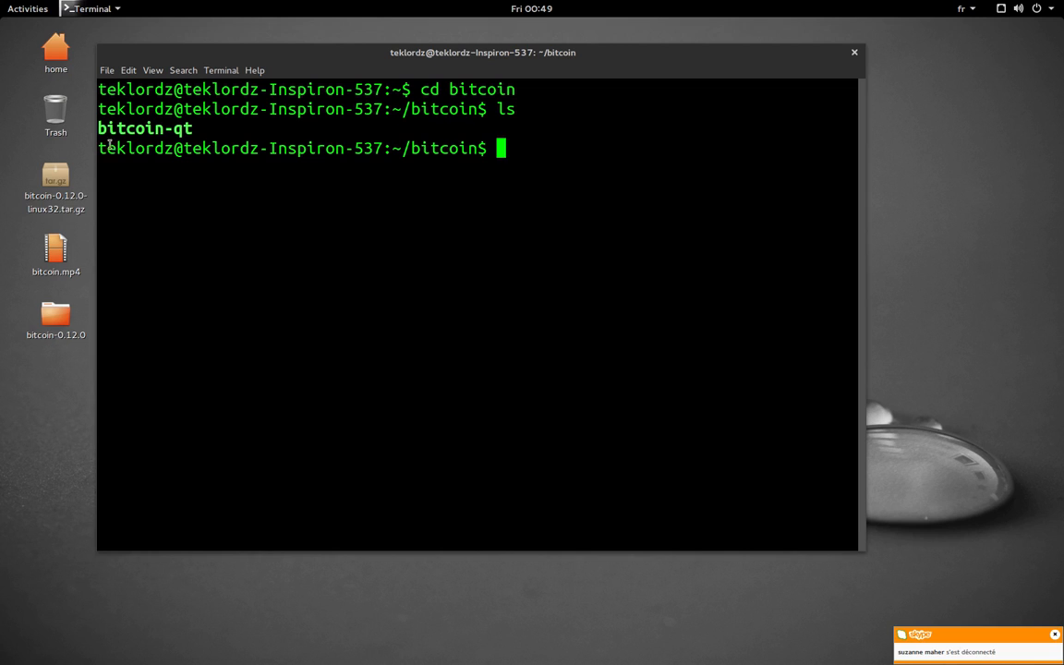
double_click(144, 128)
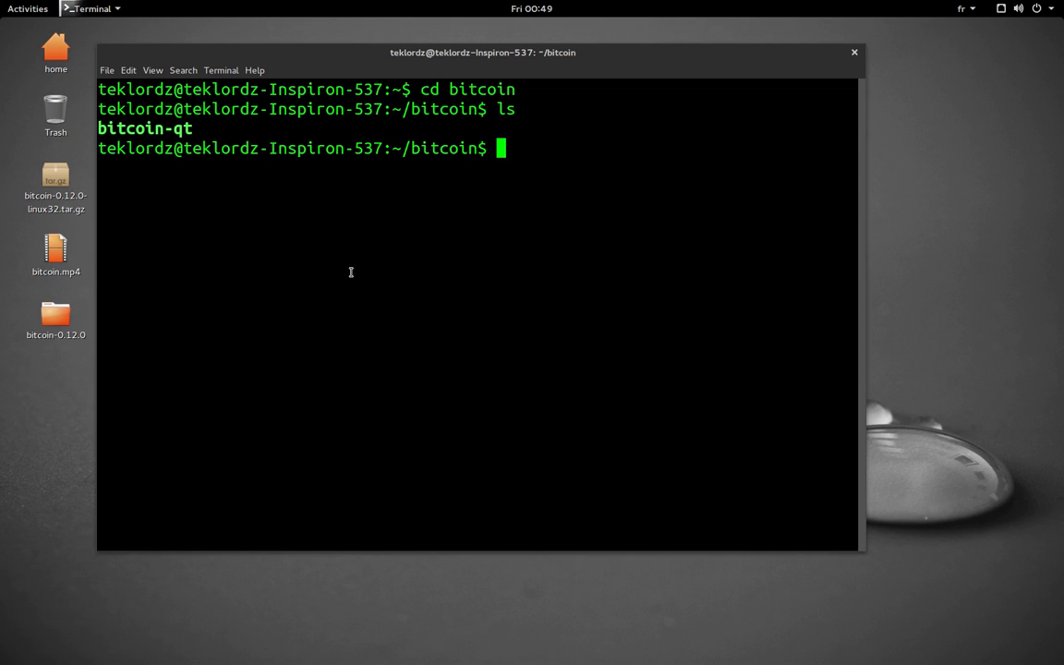
Step: Make bitcoin-qt executable with chmod +x bitcoin-qt
text(chmod)
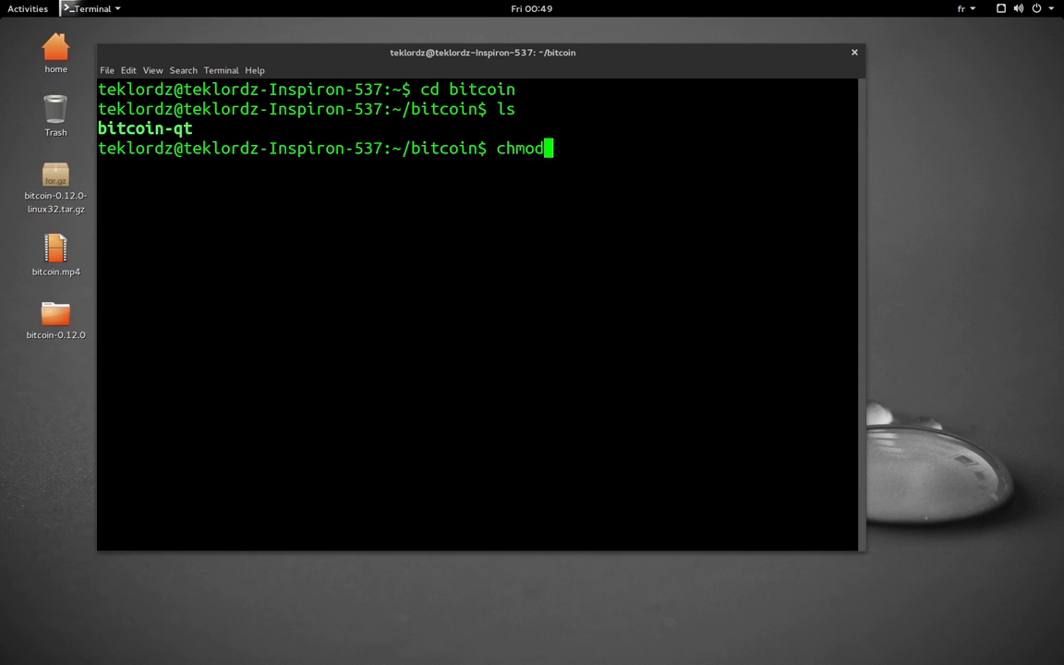
text(+)
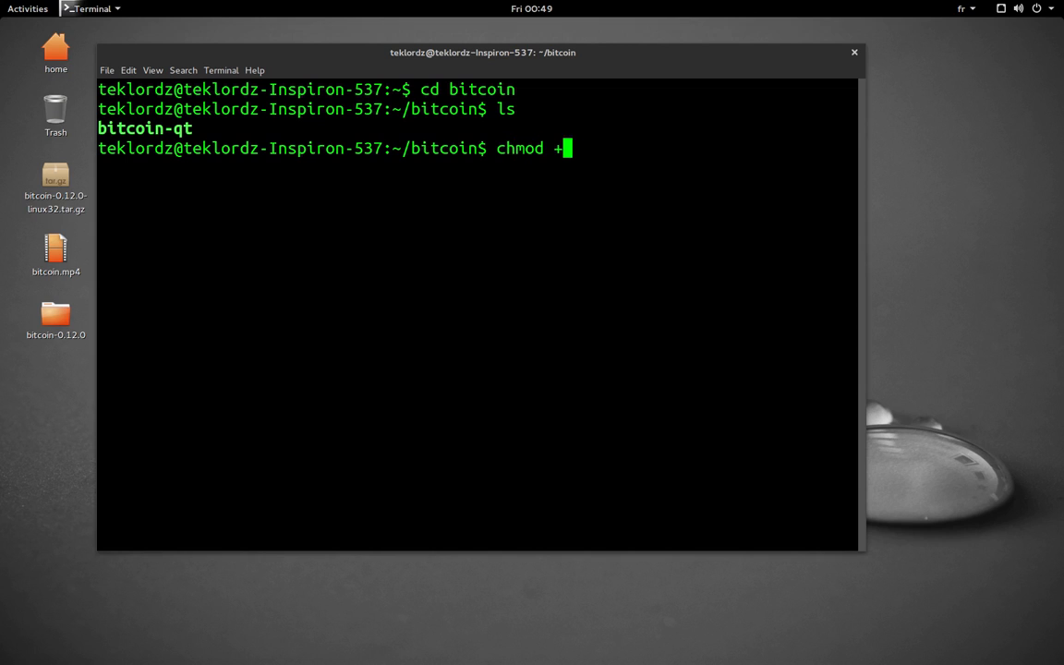
text(x)
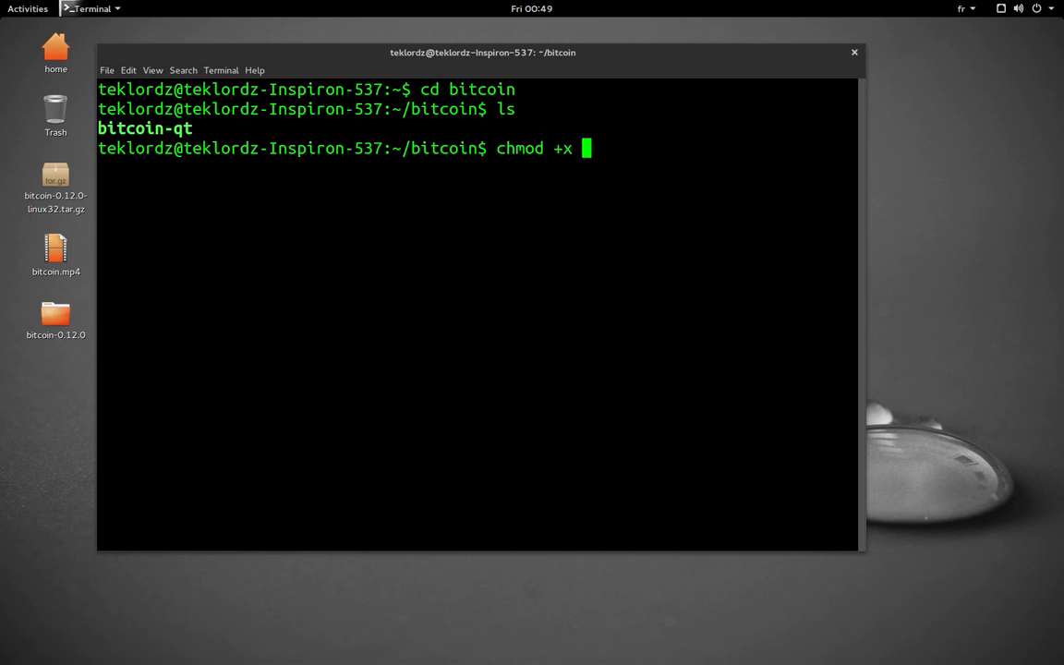
text(bitcoin-)
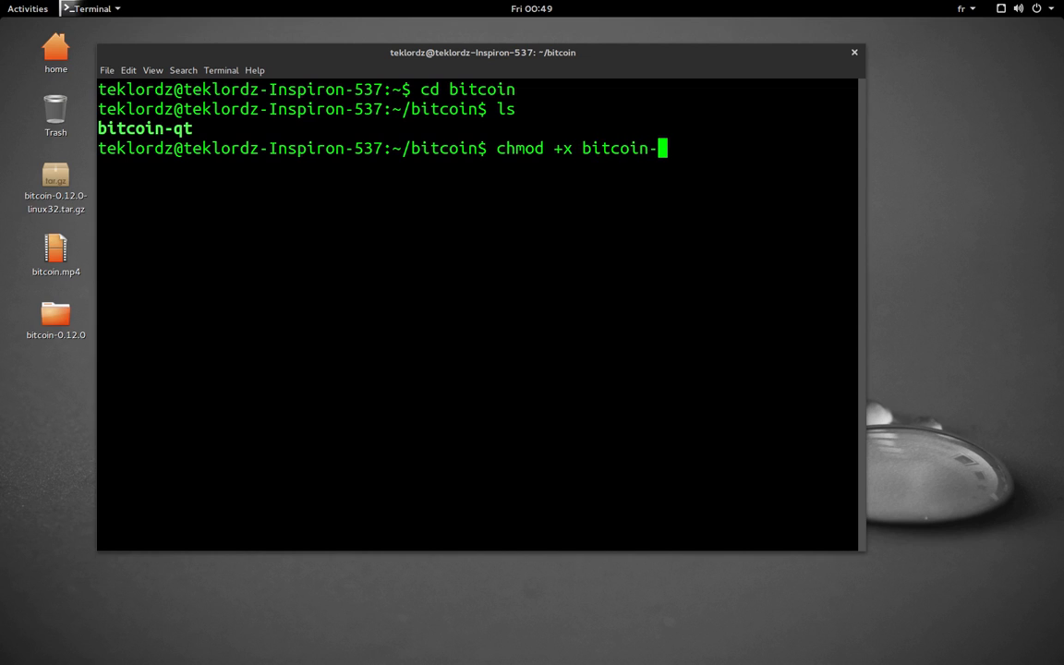
key(Return)
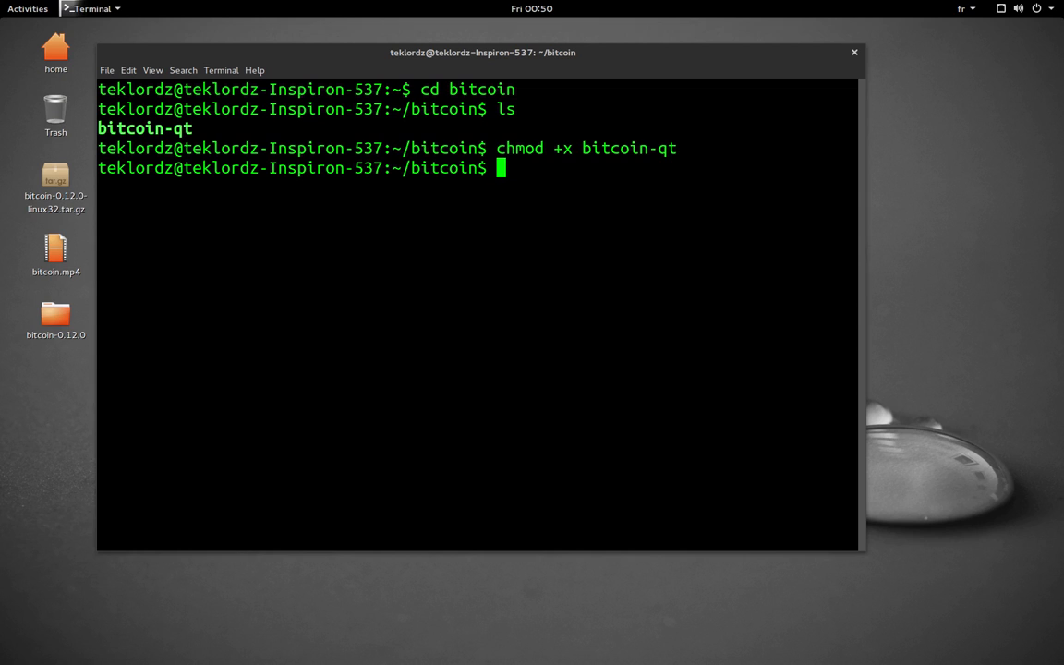
Step: Run ./bitcoin-qt to launch the Bitcoin Core wallet, now synchronizing with the network
text(.)
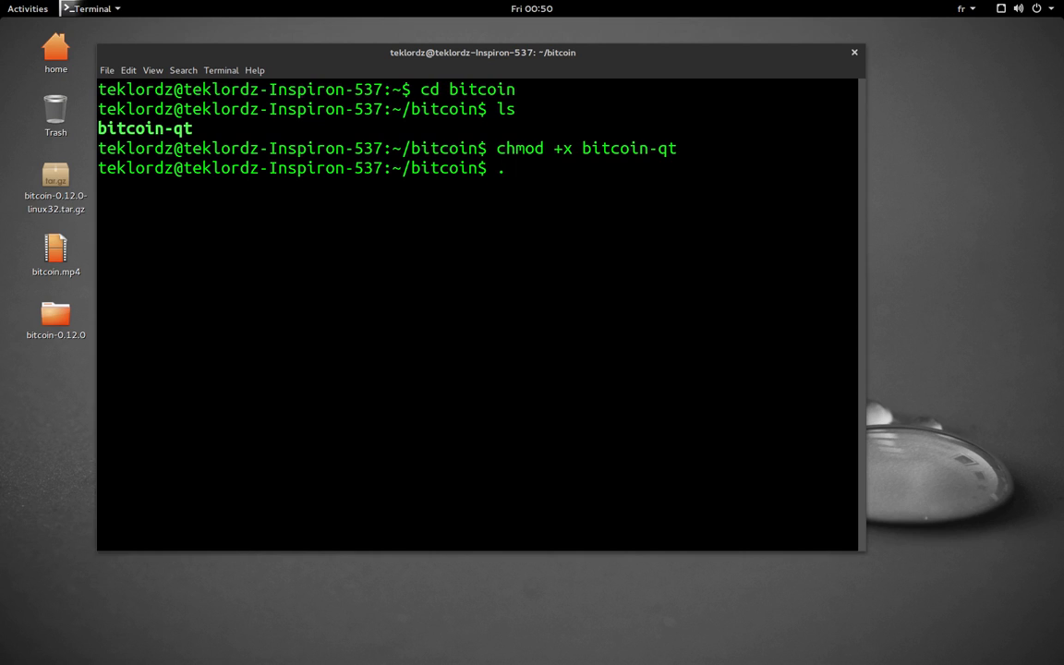
text(/)
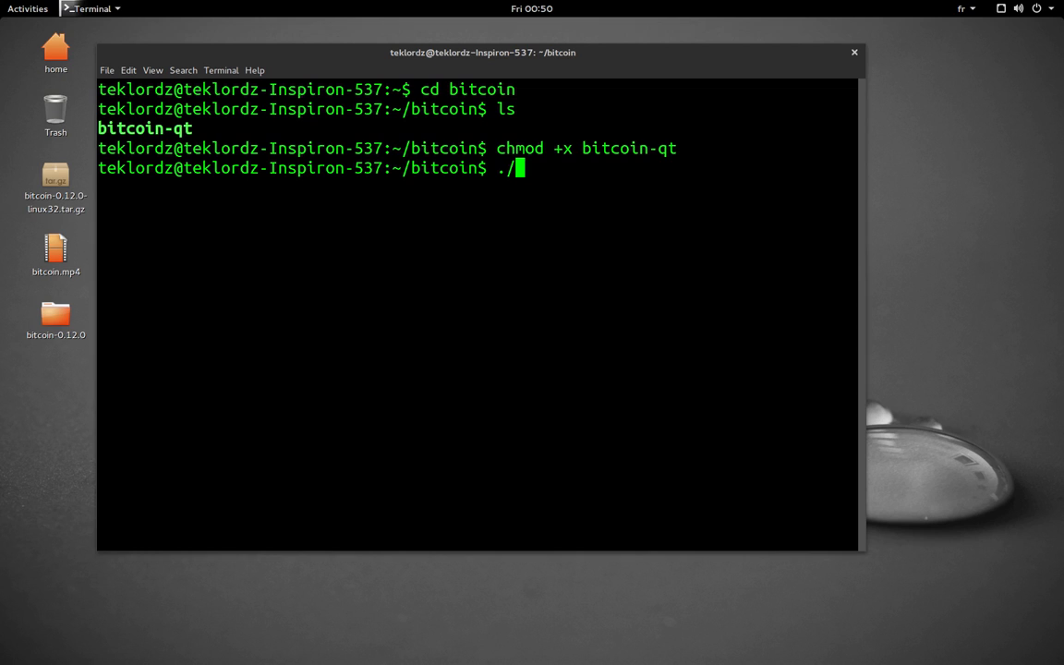
text(bitcoin-)
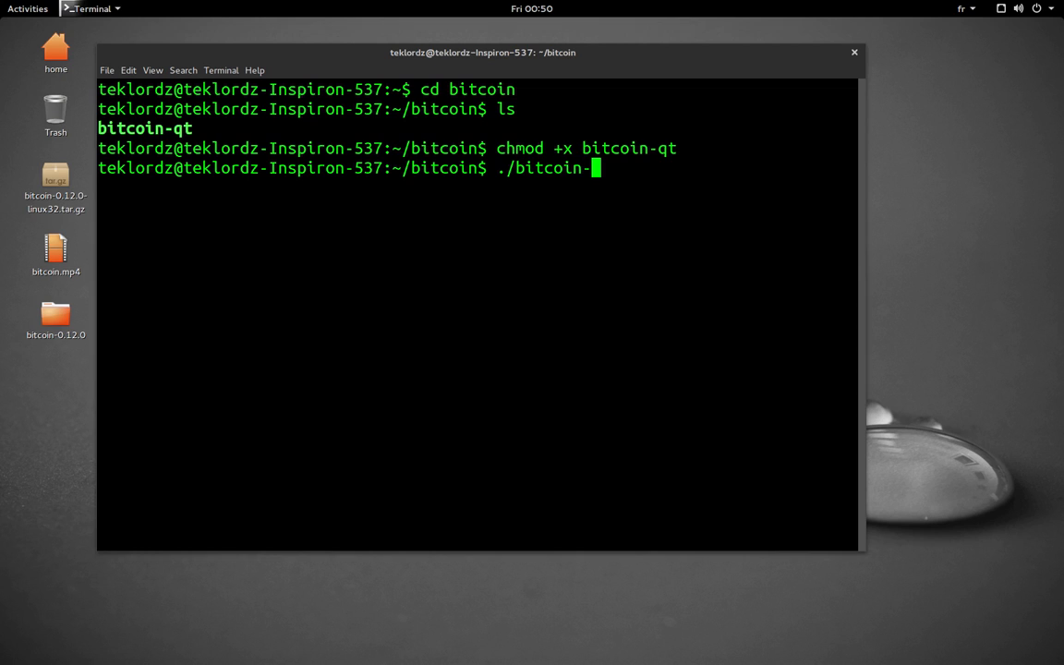
text(qt)
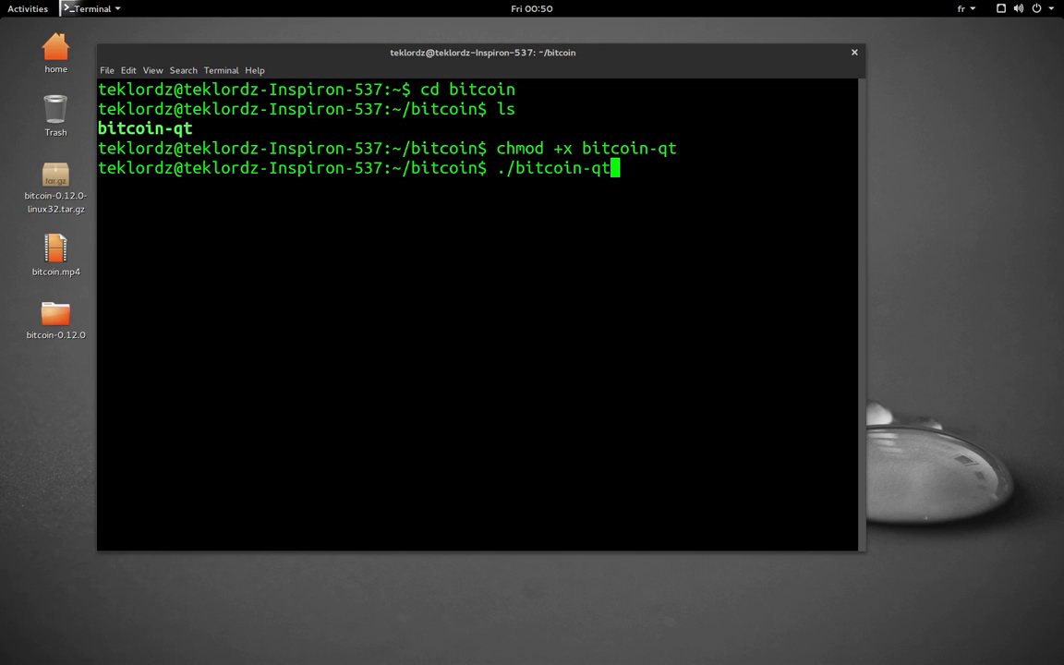
key(Return)
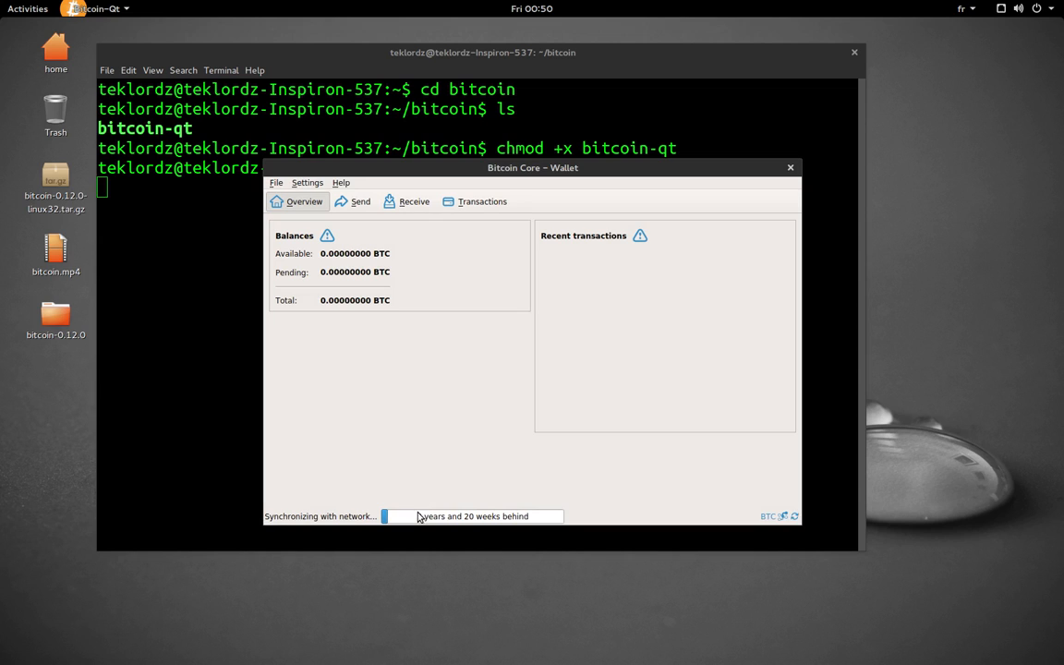
mouse_move(457, 516)
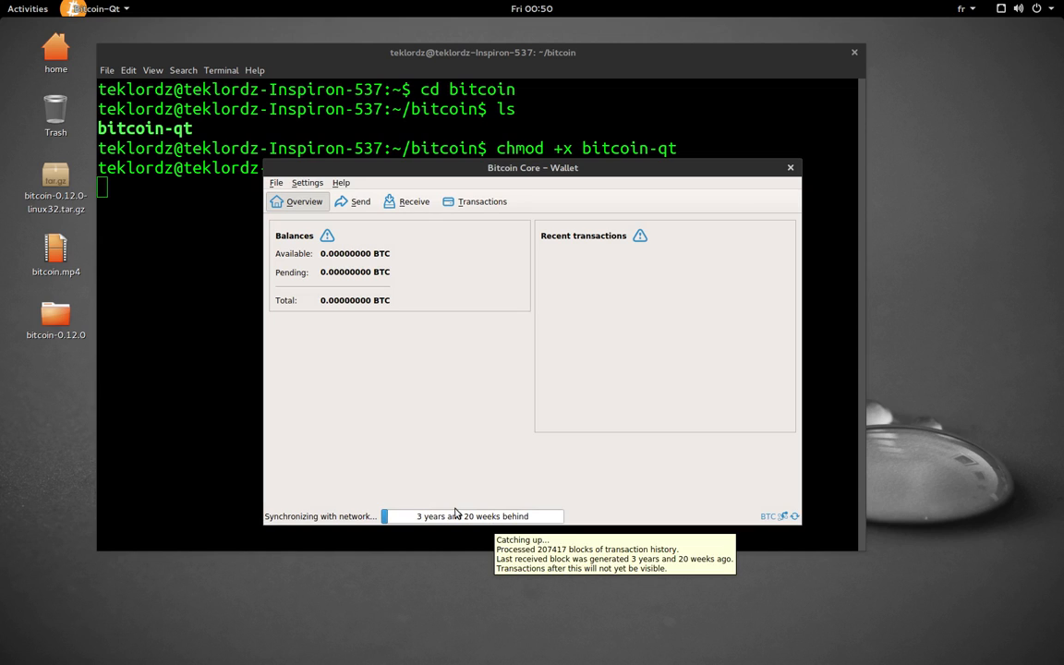
mouse_move(429, 477)
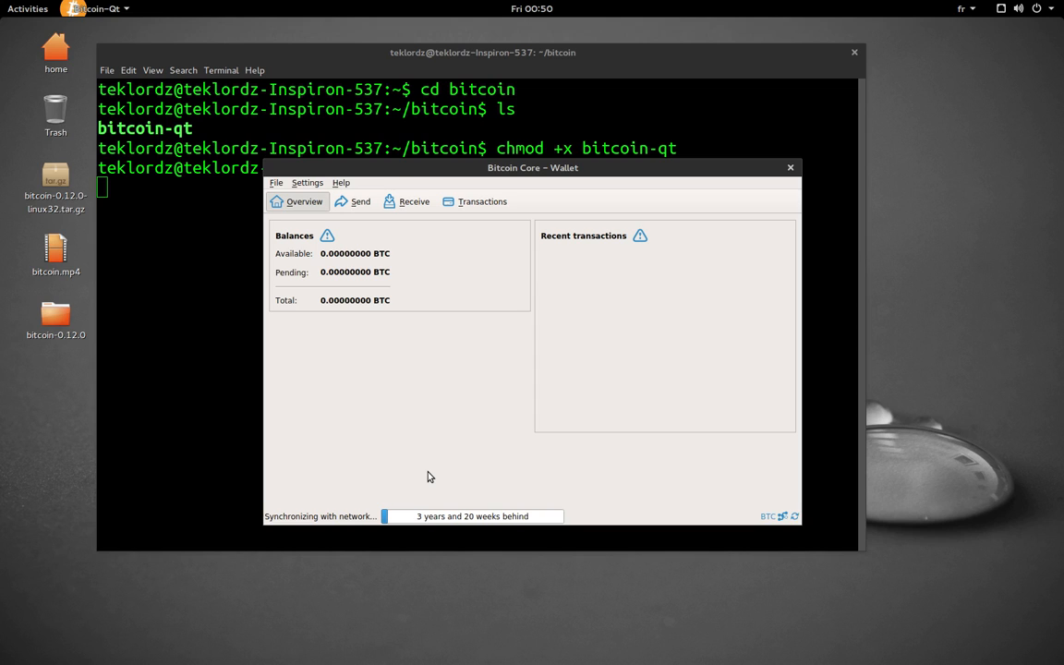
mouse_move(403, 465)
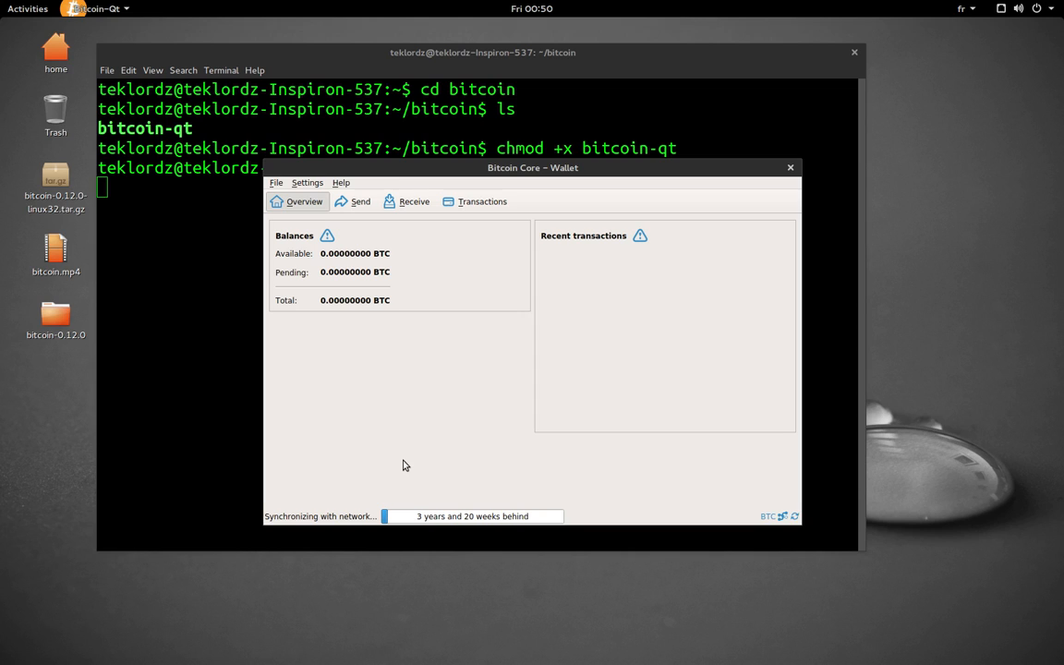
click(306, 183)
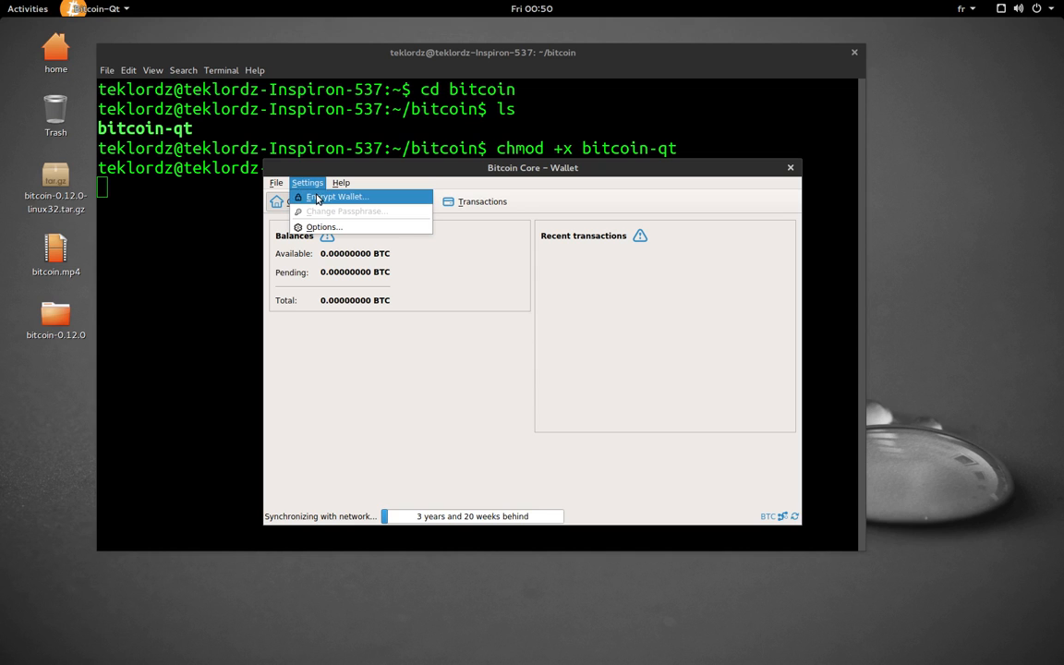
click(340, 196)
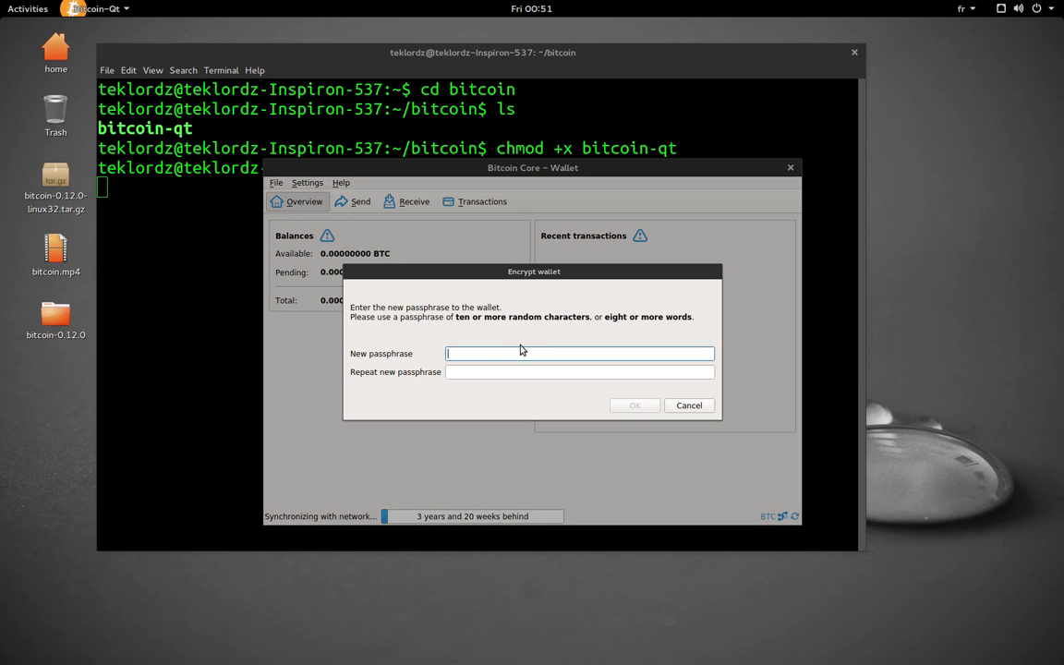
click(689, 405)
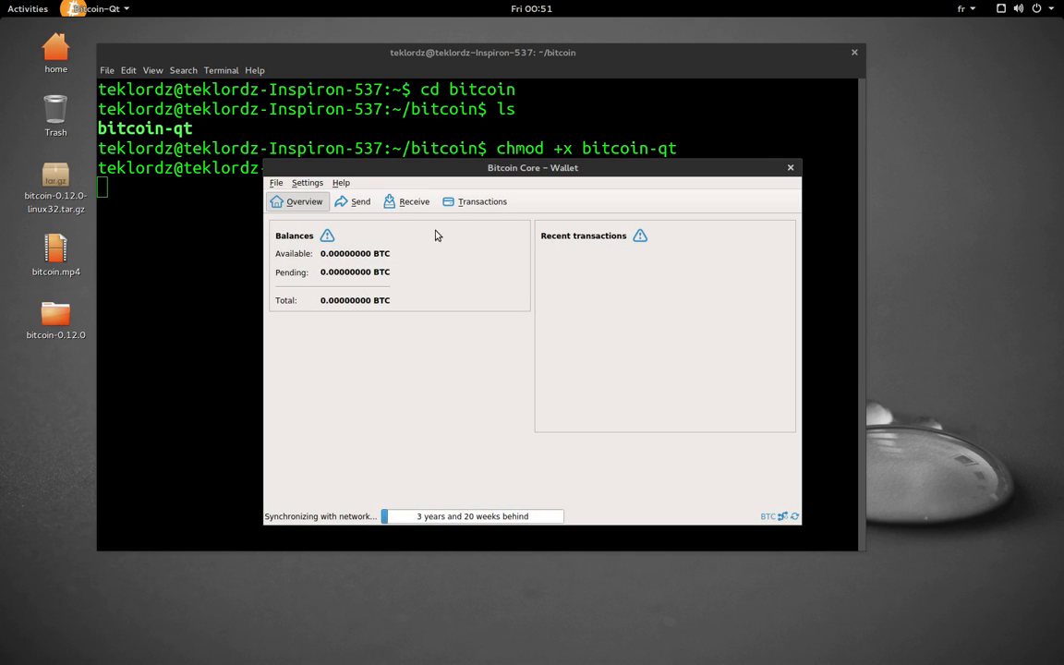
click(307, 183)
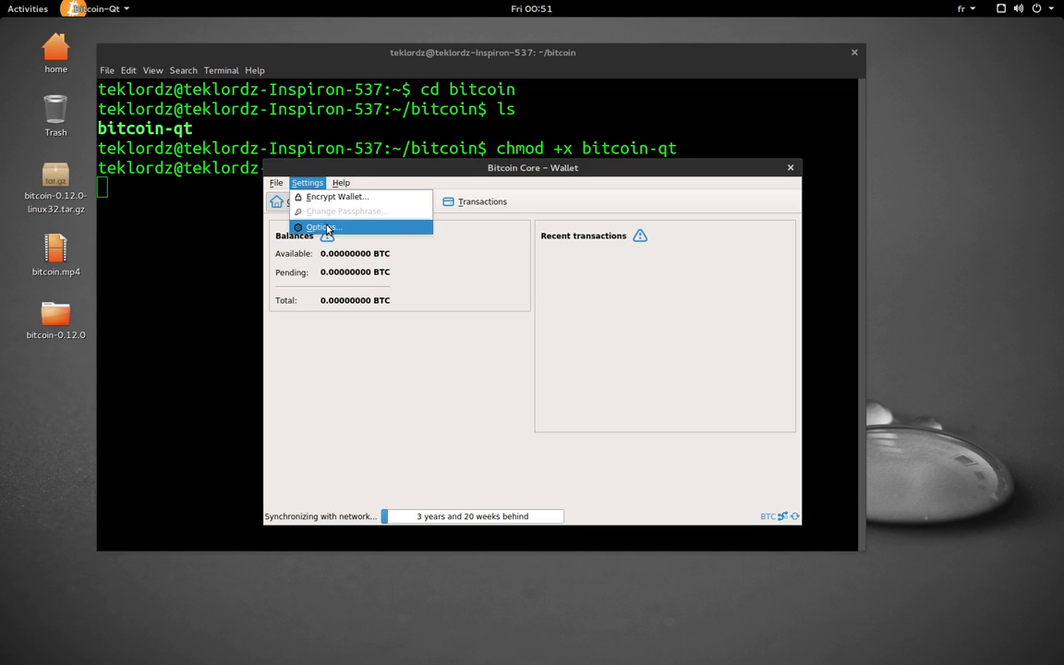
click(322, 227)
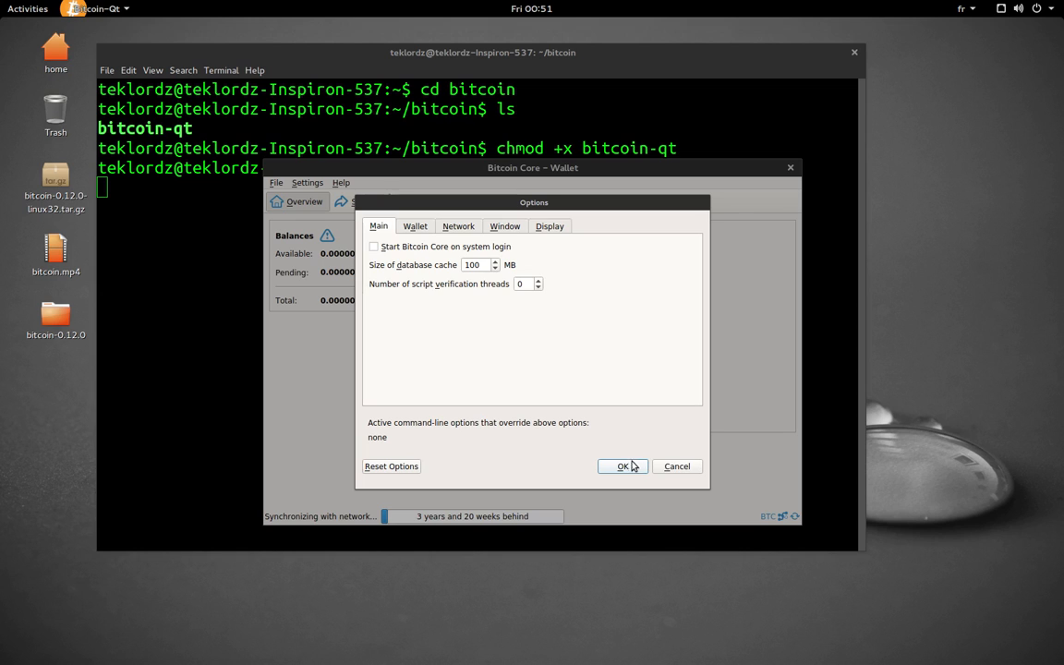
click(623, 466)
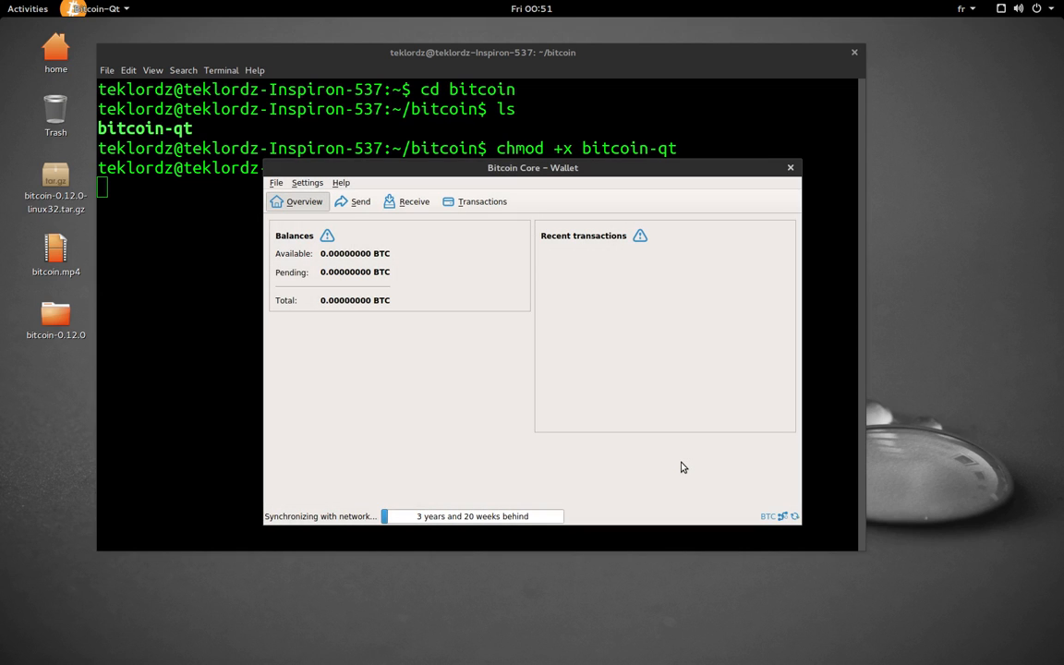